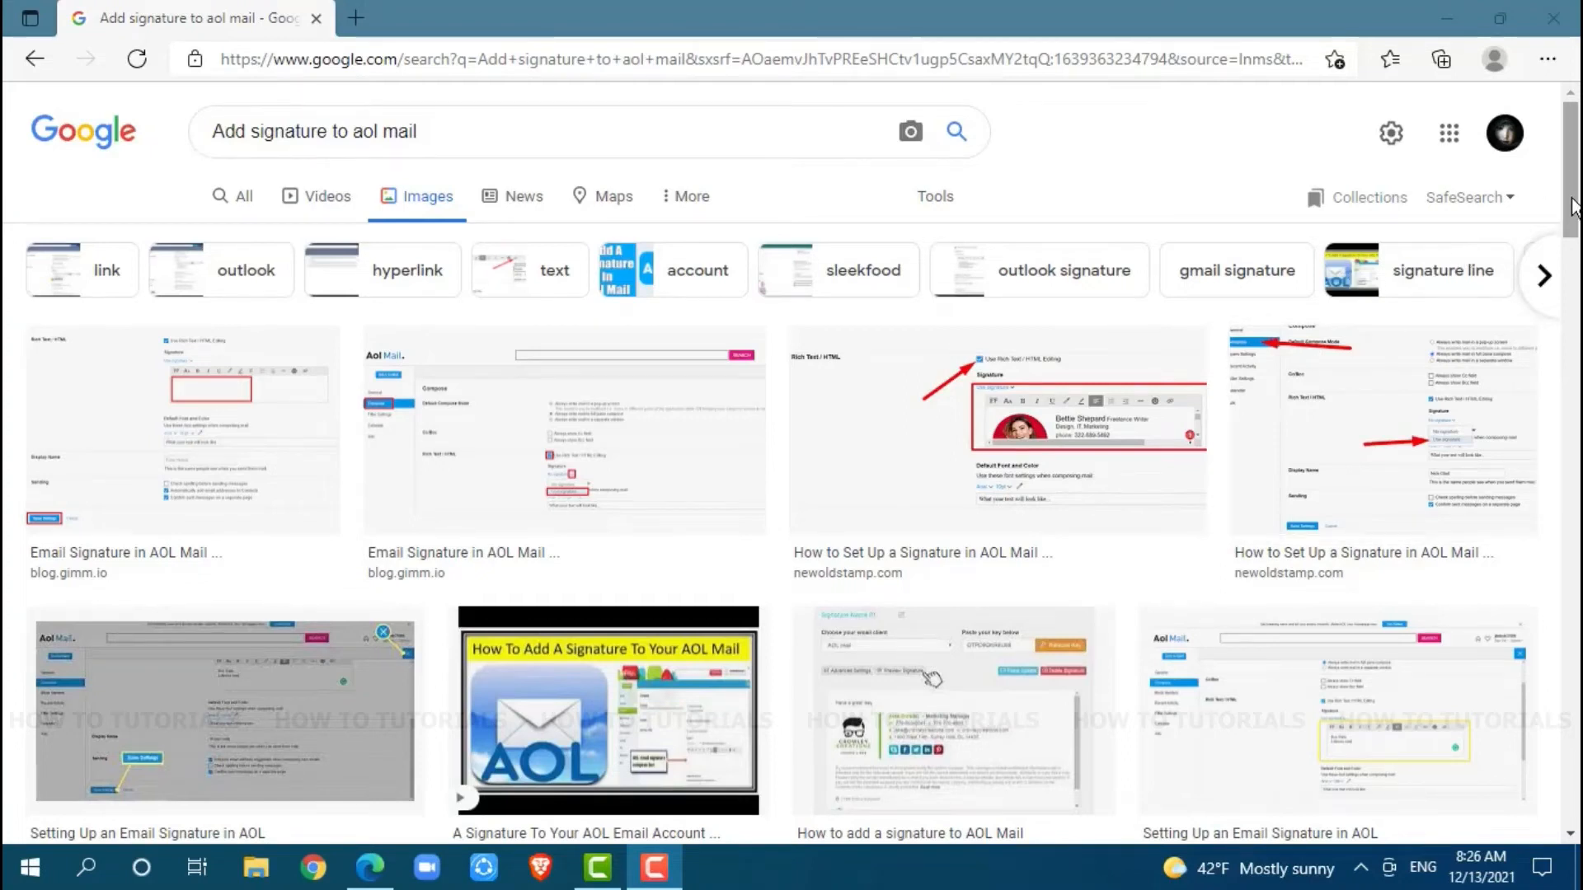
Scroll down through the search results page.
{"action": "scroll", "scroll_direction": "down", "scroll_amount": 3}
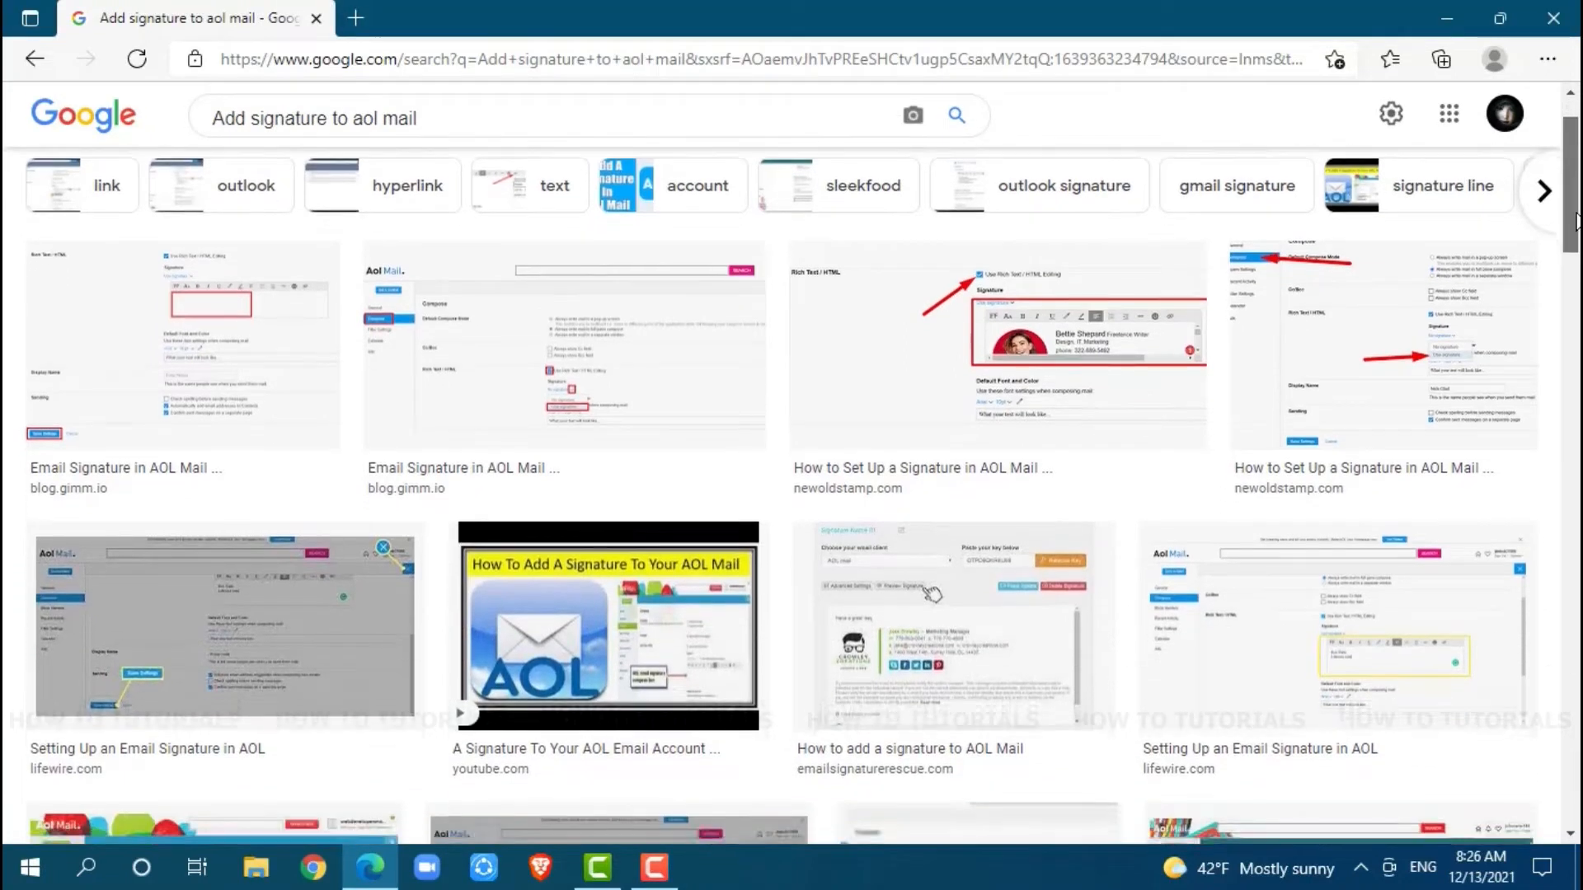
{"action": "scroll", "scroll_direction": "down", "scroll_amount": 3}
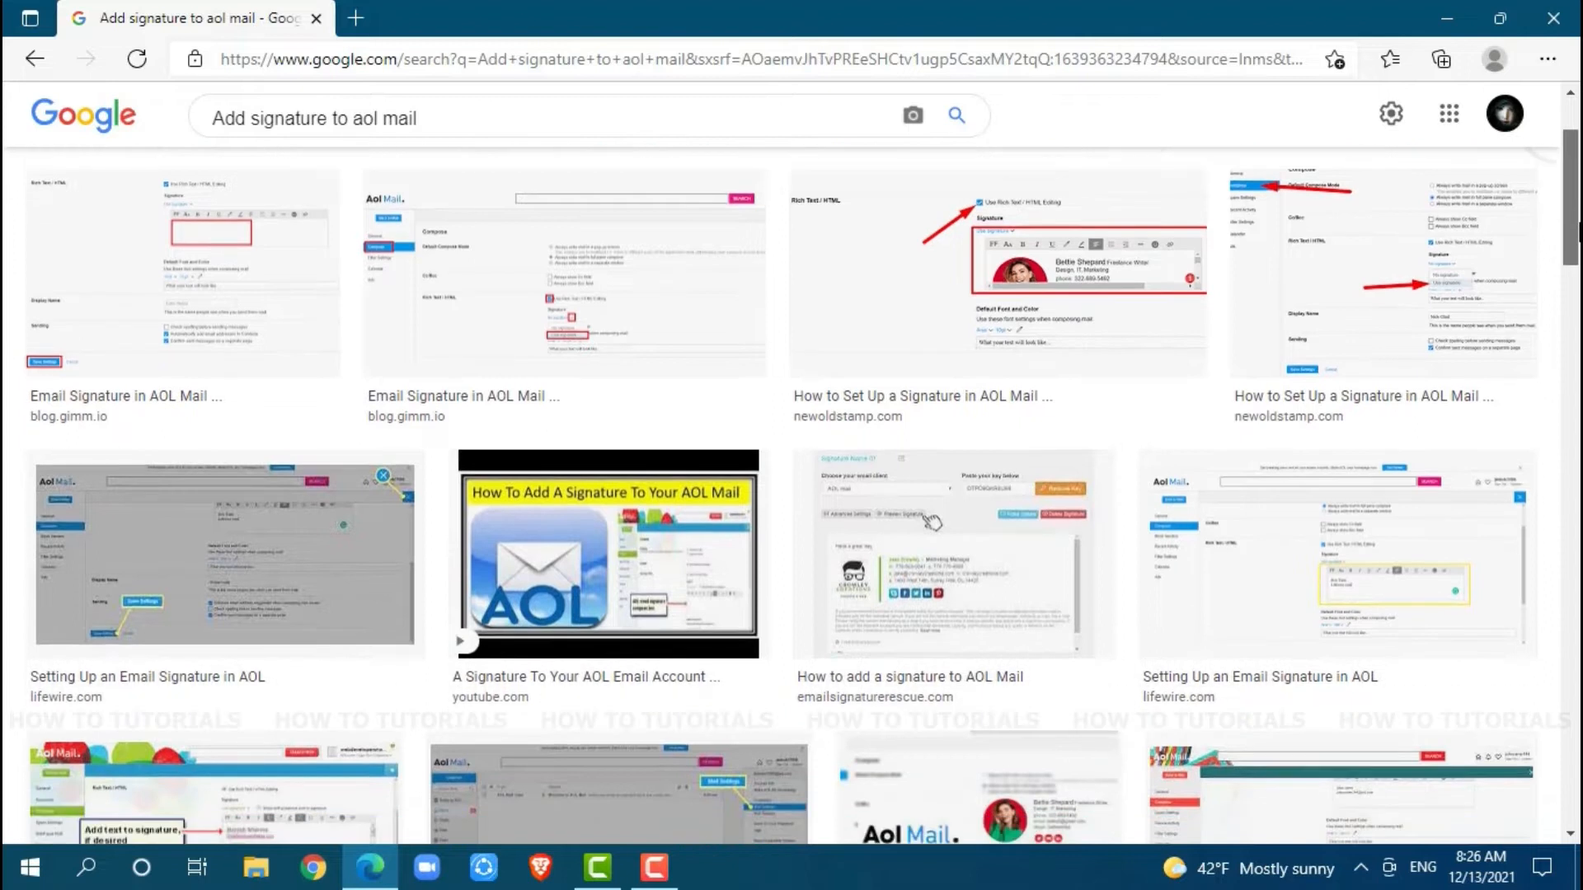
{"action": "scroll", "scroll_direction": "down", "scroll_amount": 3}
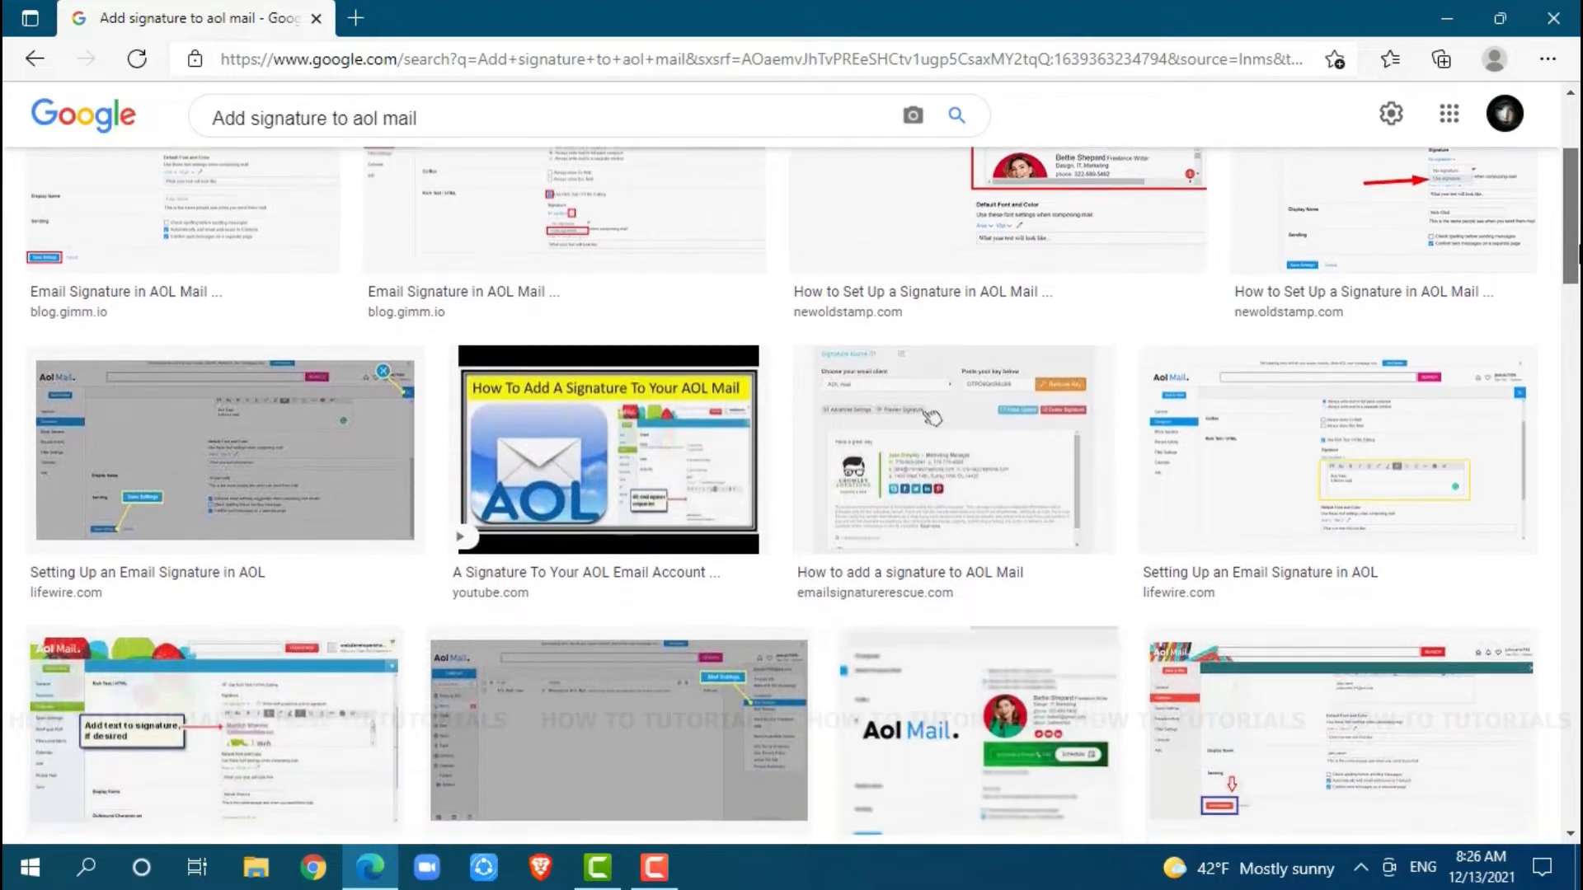
{"action": "scroll", "scroll_direction": "down", "scroll_amount": 3}
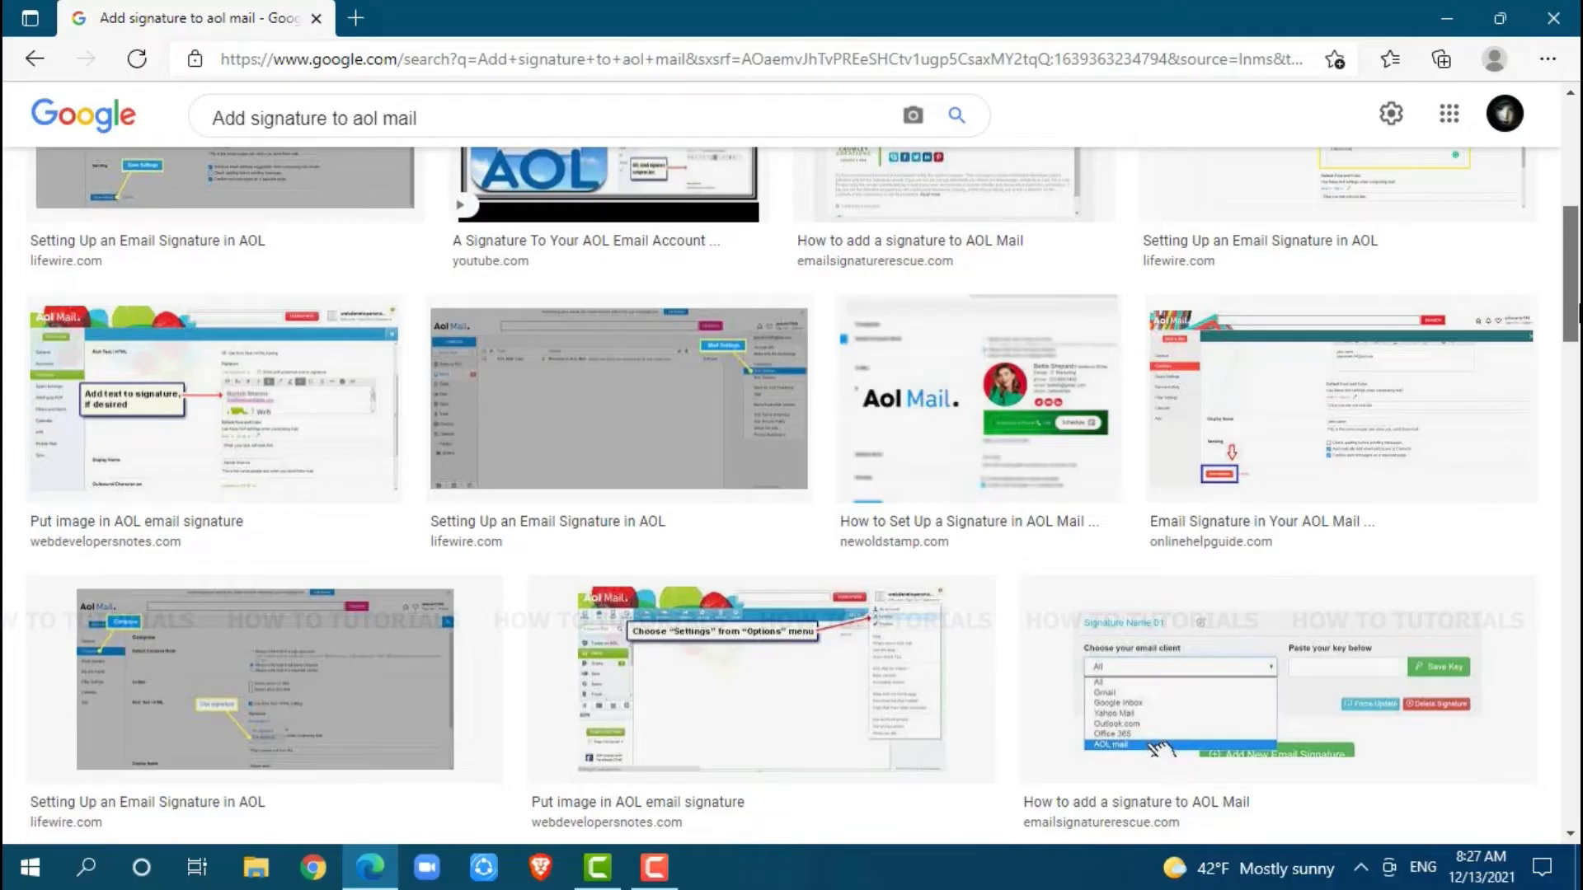
{"action": "scroll", "scroll_direction": "down", "scroll_amount": 3}
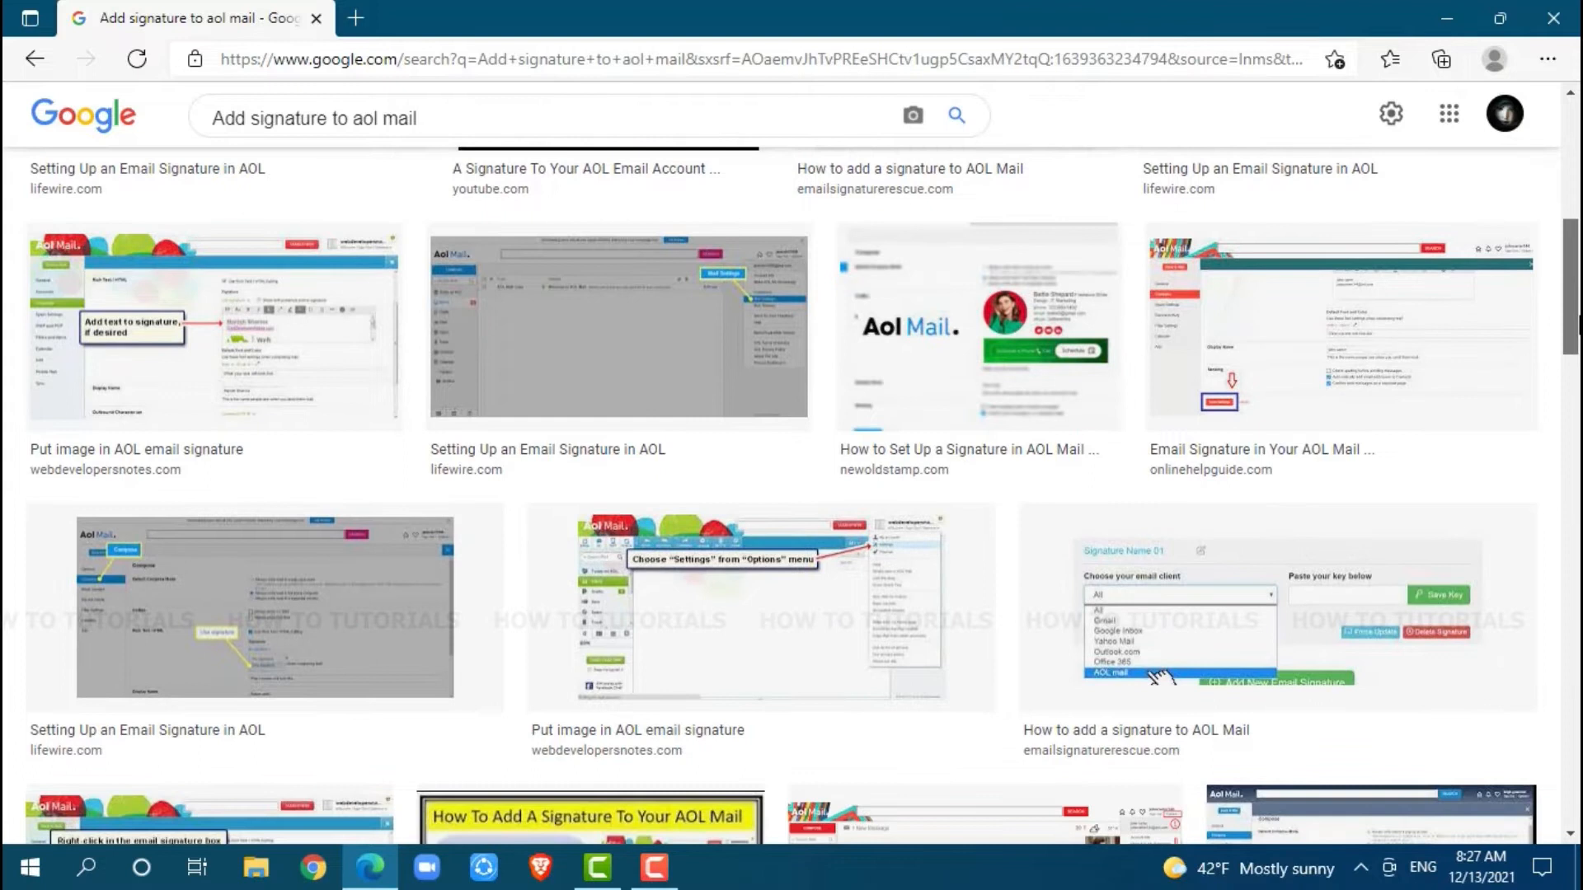
{"action": "scroll", "scroll_direction": "down", "scroll_amount": 3}
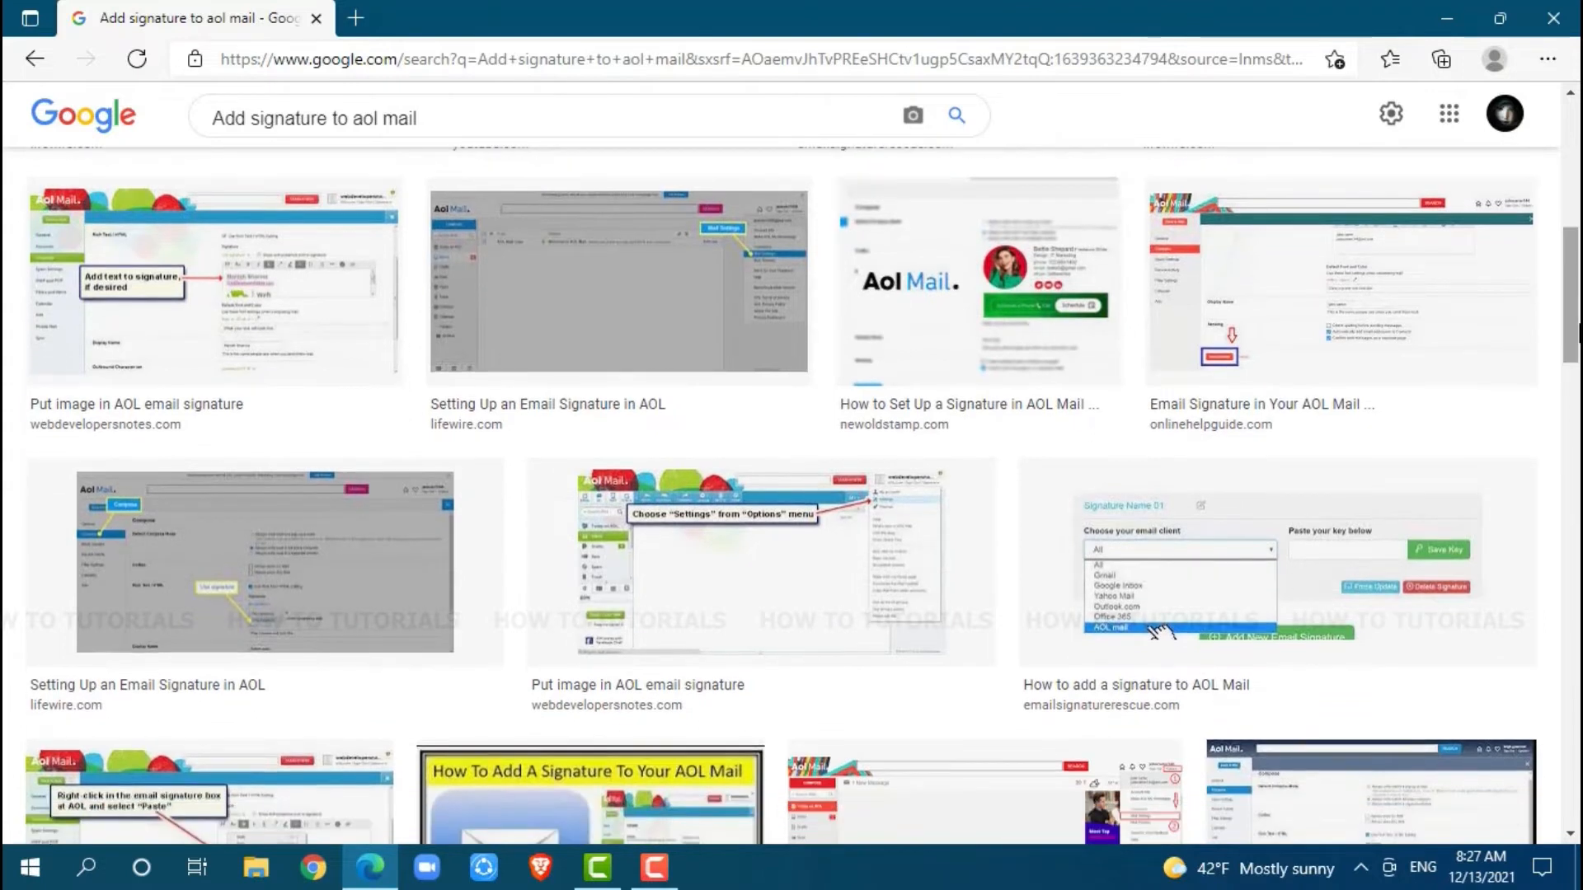
{"action": "scroll", "scroll_direction": "down", "scroll_amount": 3}
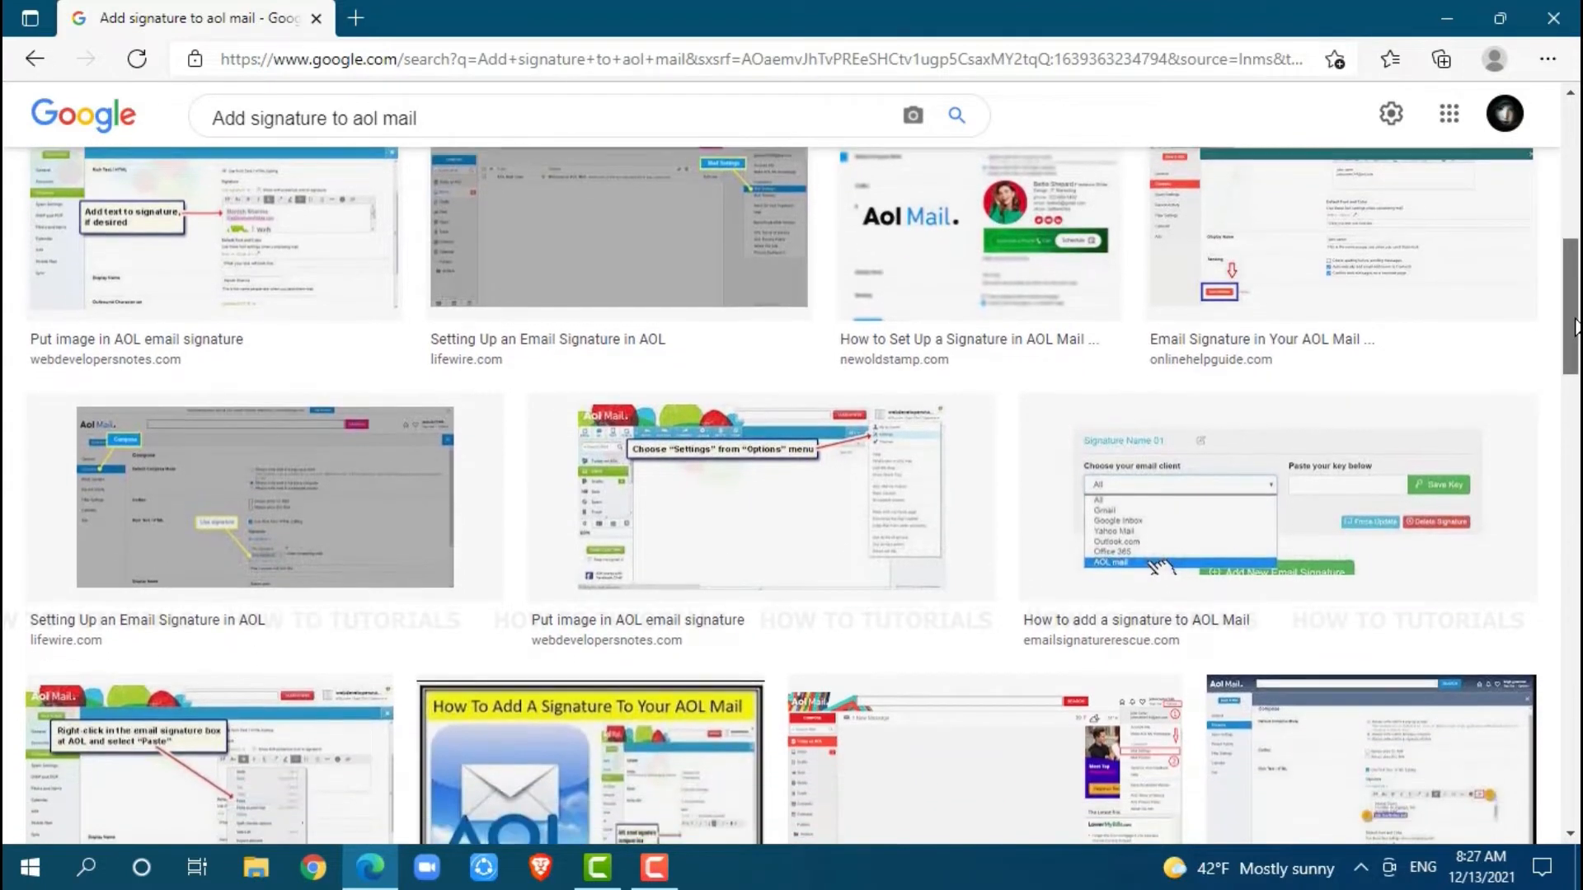
{"action": "scroll", "scroll_direction": "down", "scroll_amount": 3}
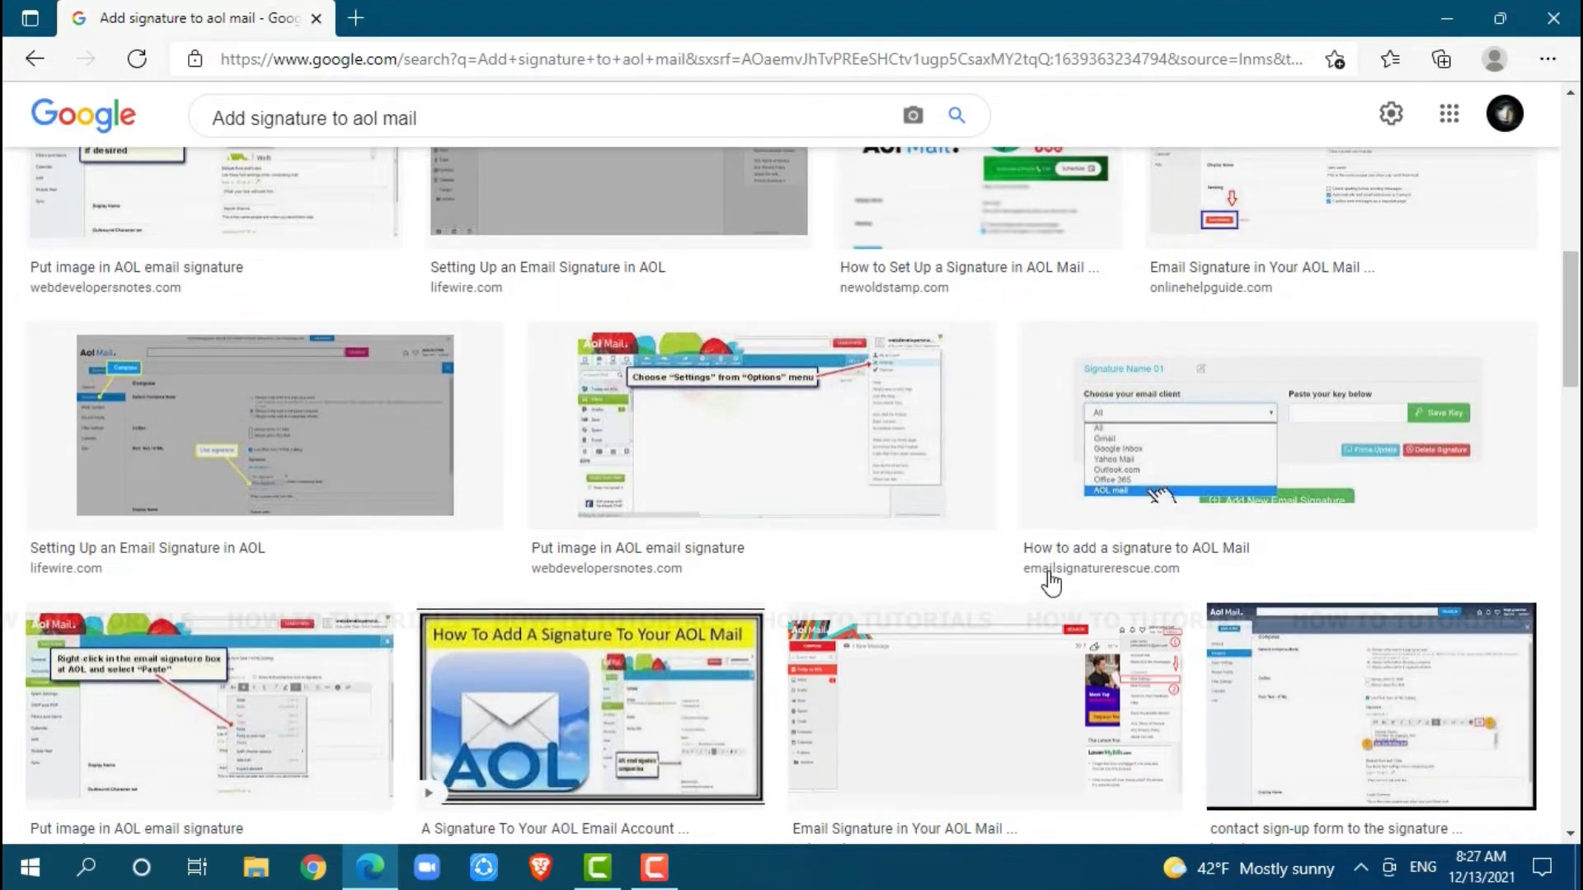
{"action": "mouse_move", "coordinate": [812, 581]}
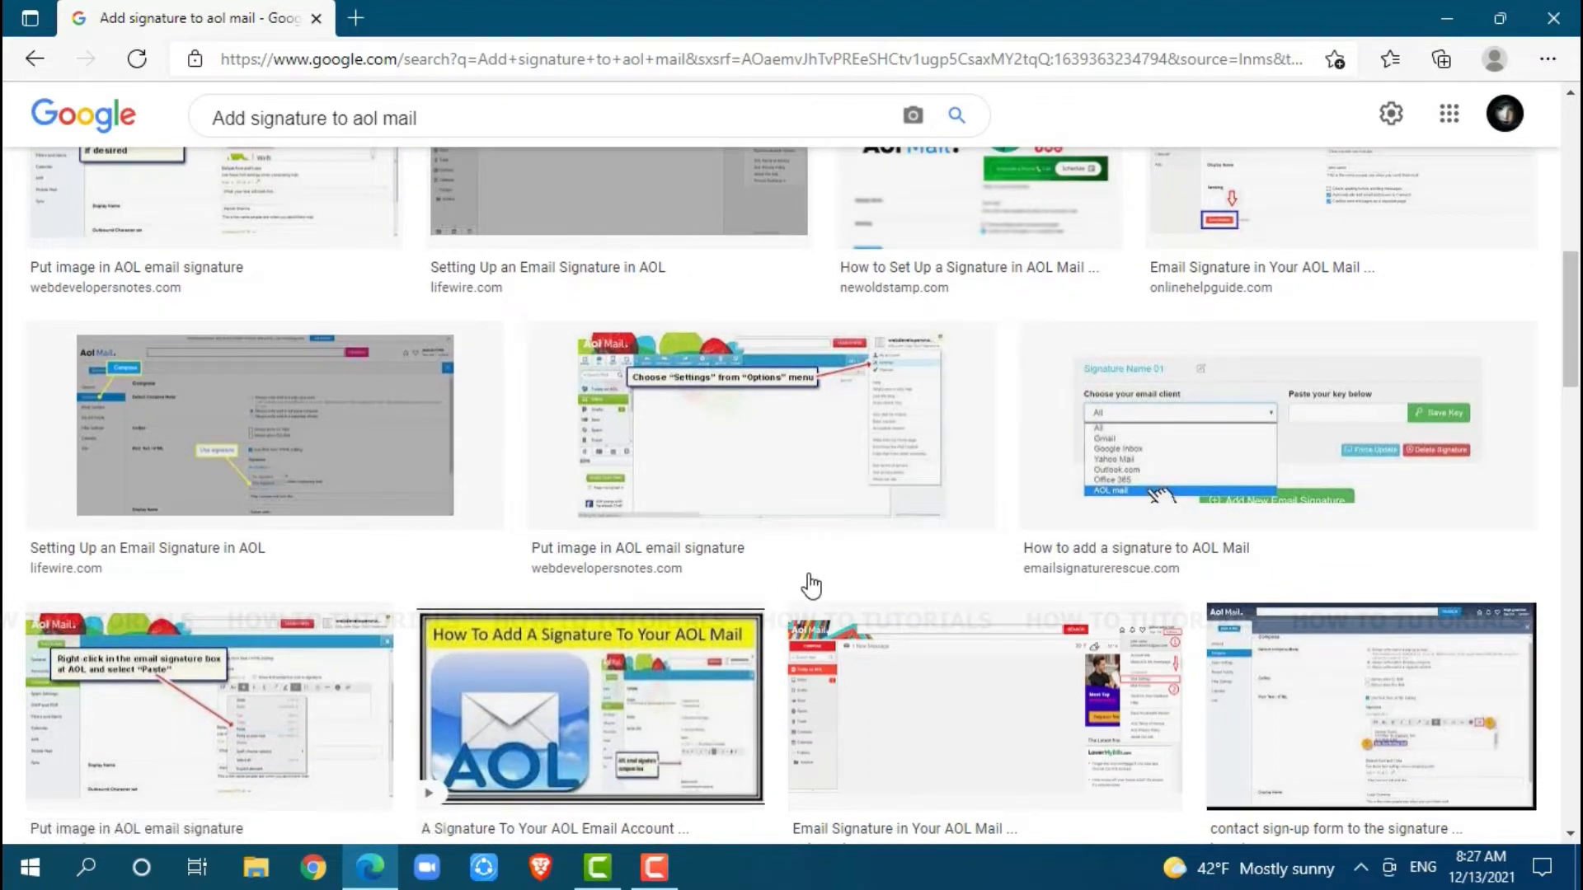
{"action": "mouse_move", "coordinate": [465, 191]}
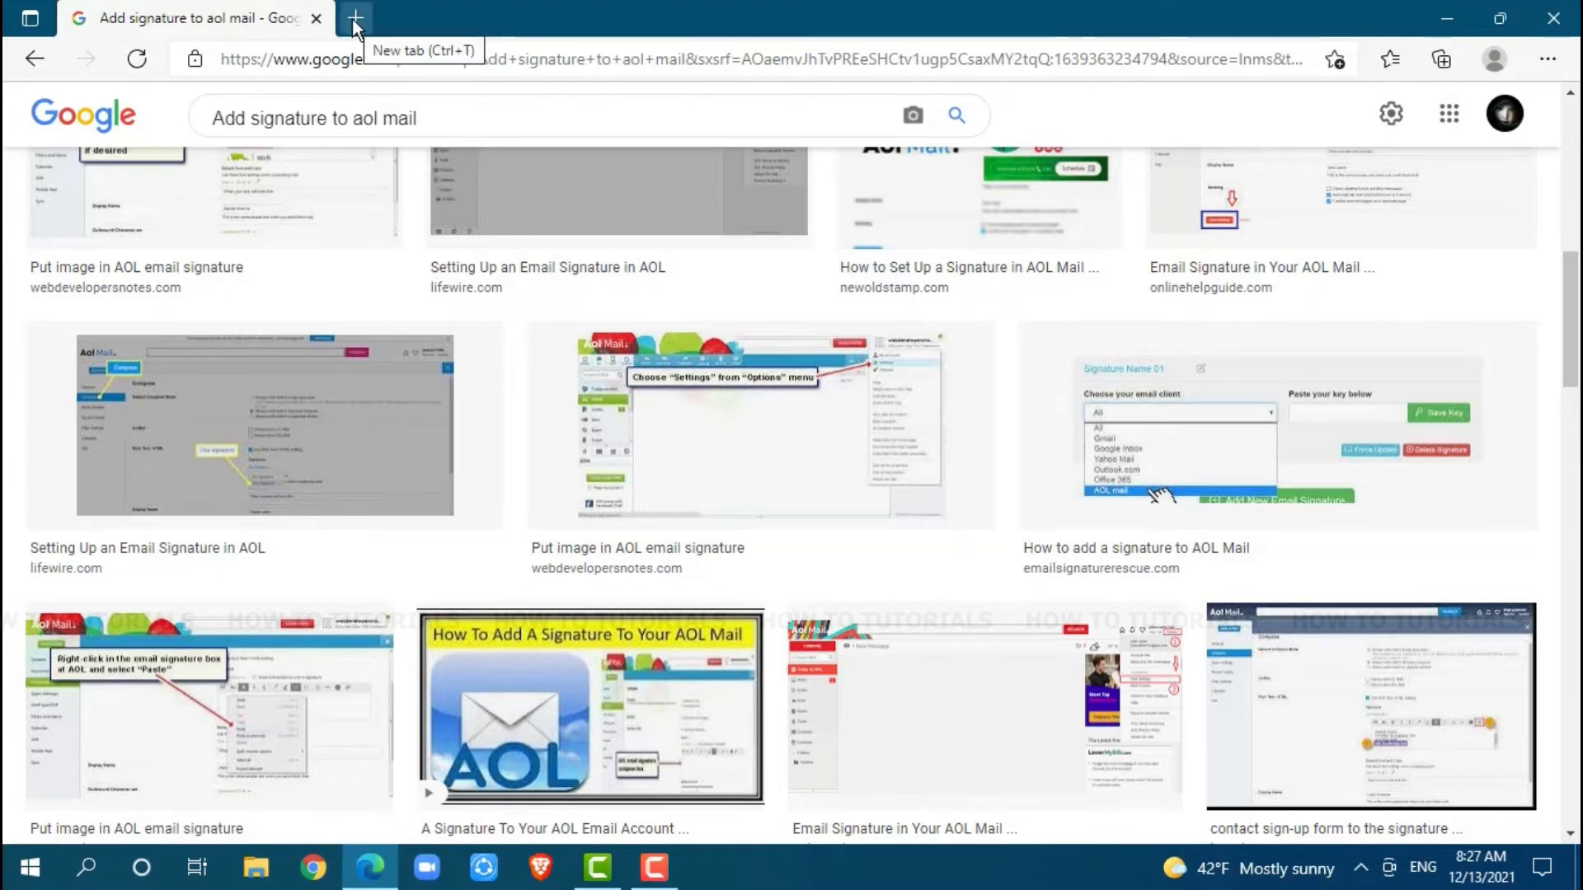
{"action": "left_click", "coordinate": [353, 15]}
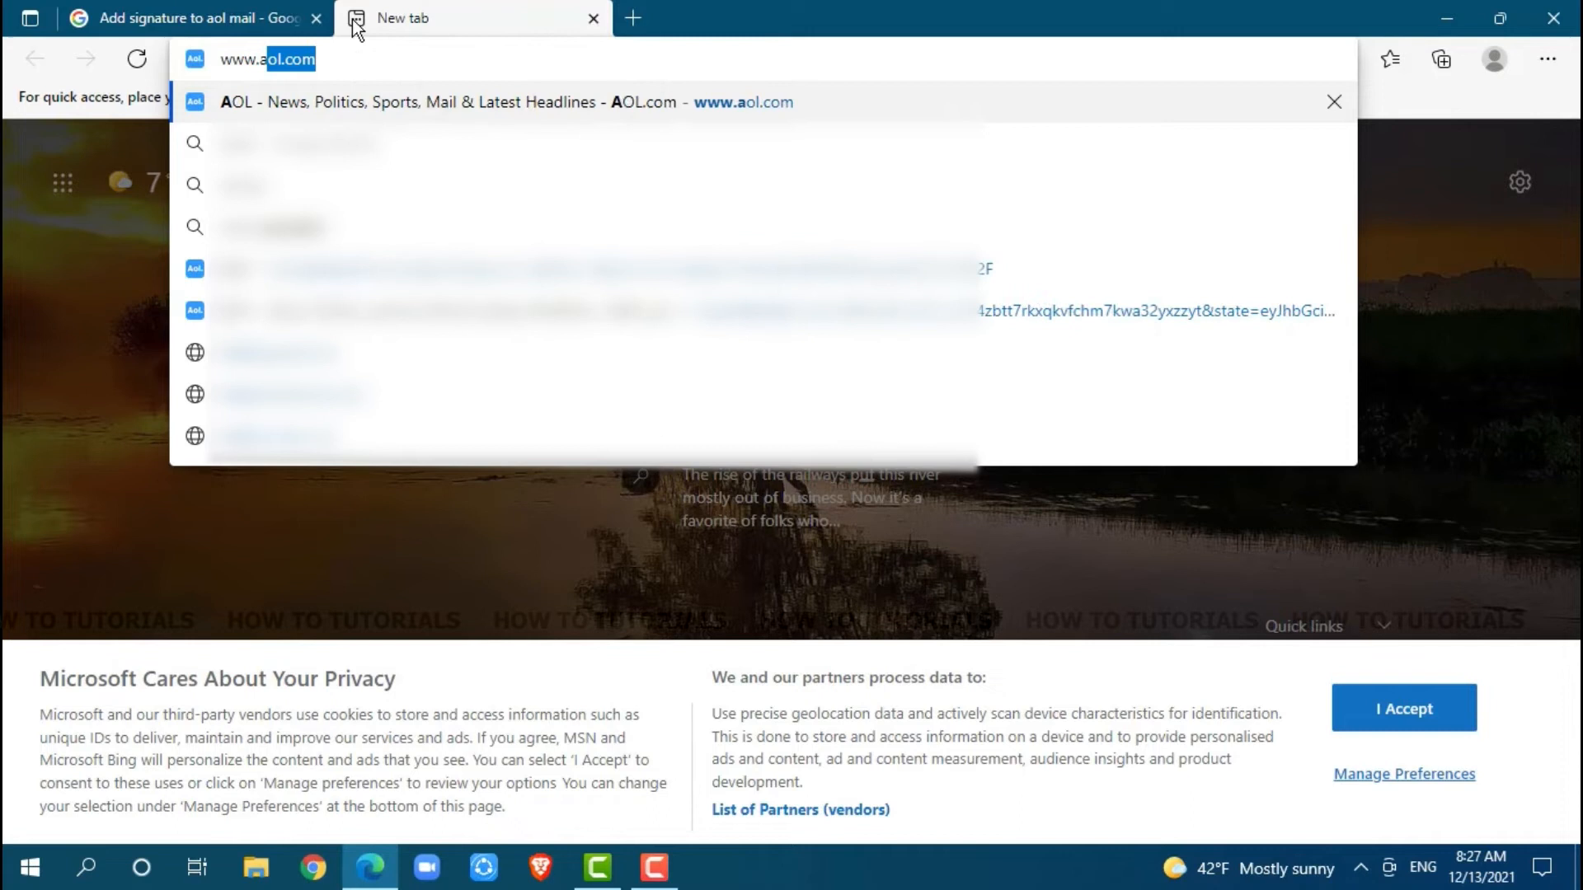
{"action": "key", "text": "Enter"}
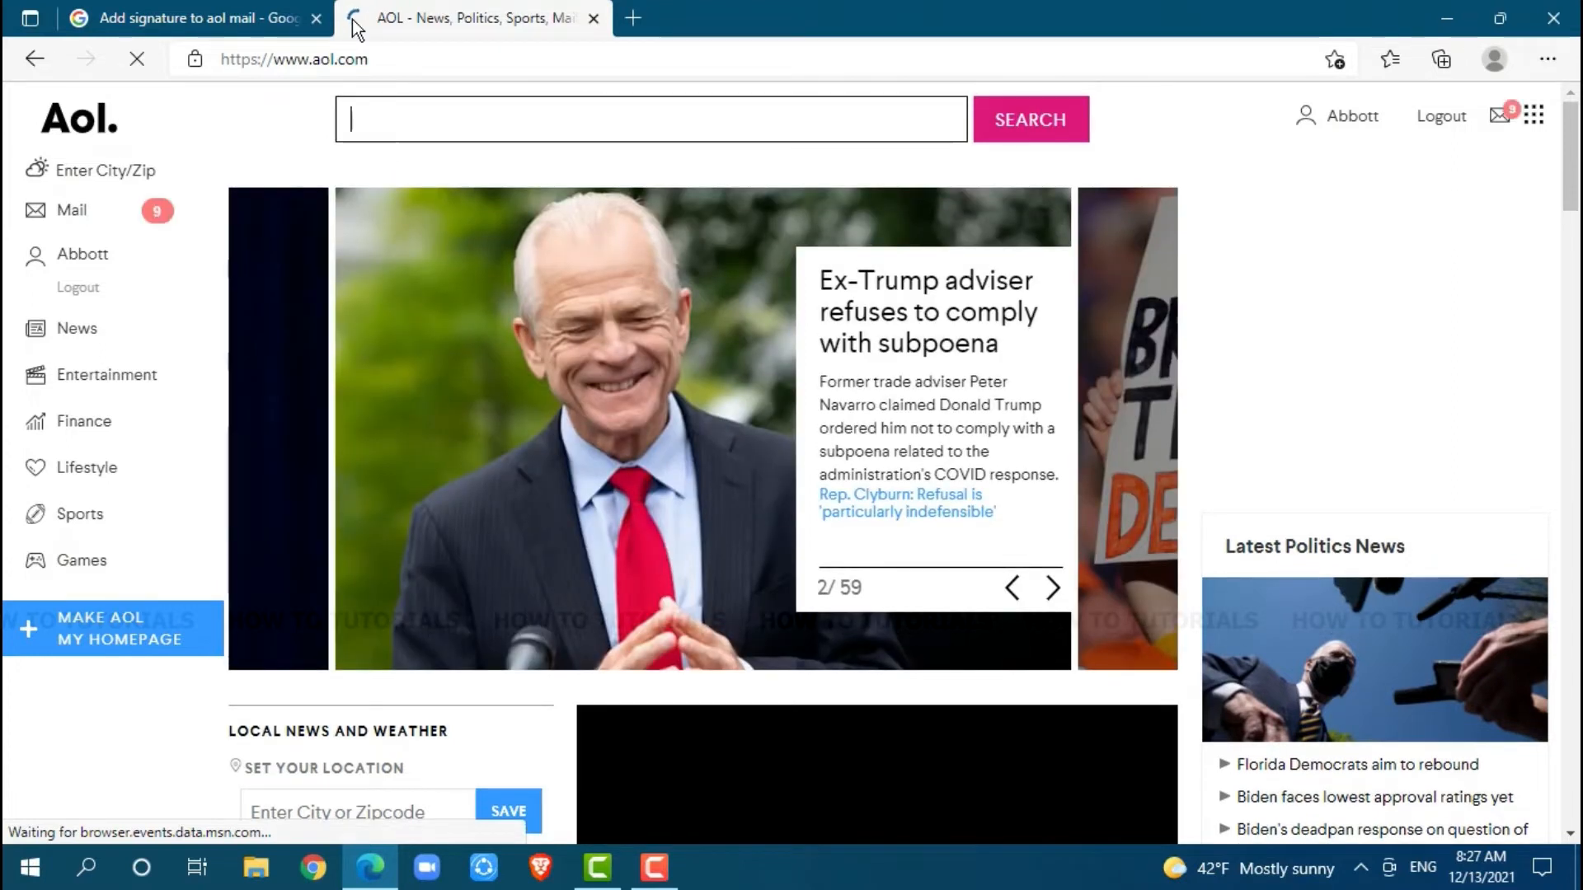
{"action": "left_click", "coordinate": [1054, 587]}
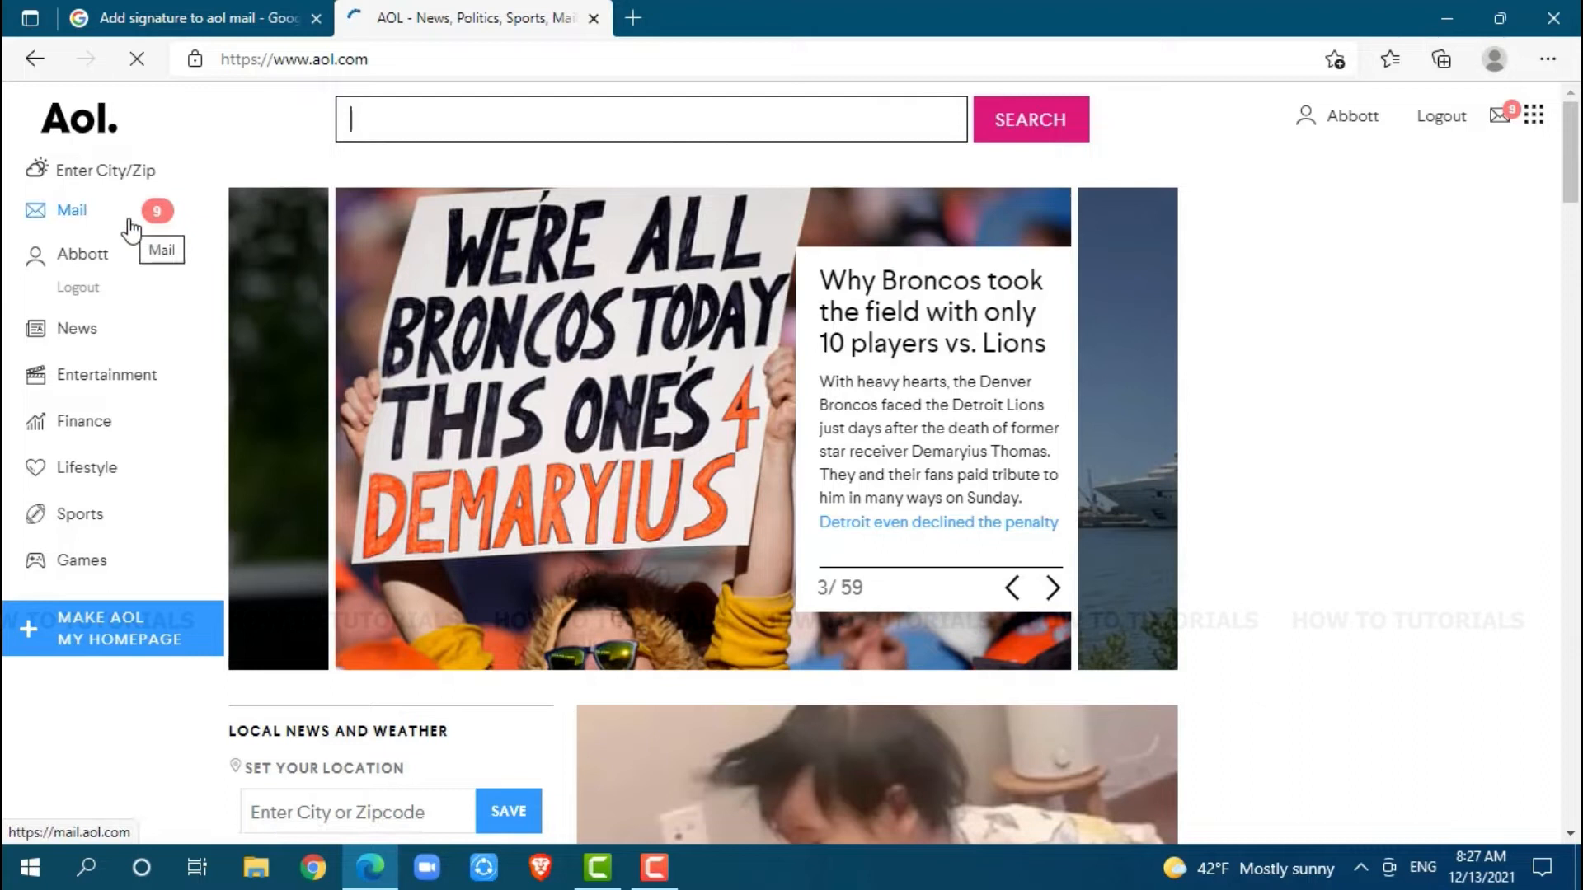
Go to the AOL Mail inbox and reach General Settings via Options > Mail Settings.
{"action": "left_click", "coordinate": [71, 211]}
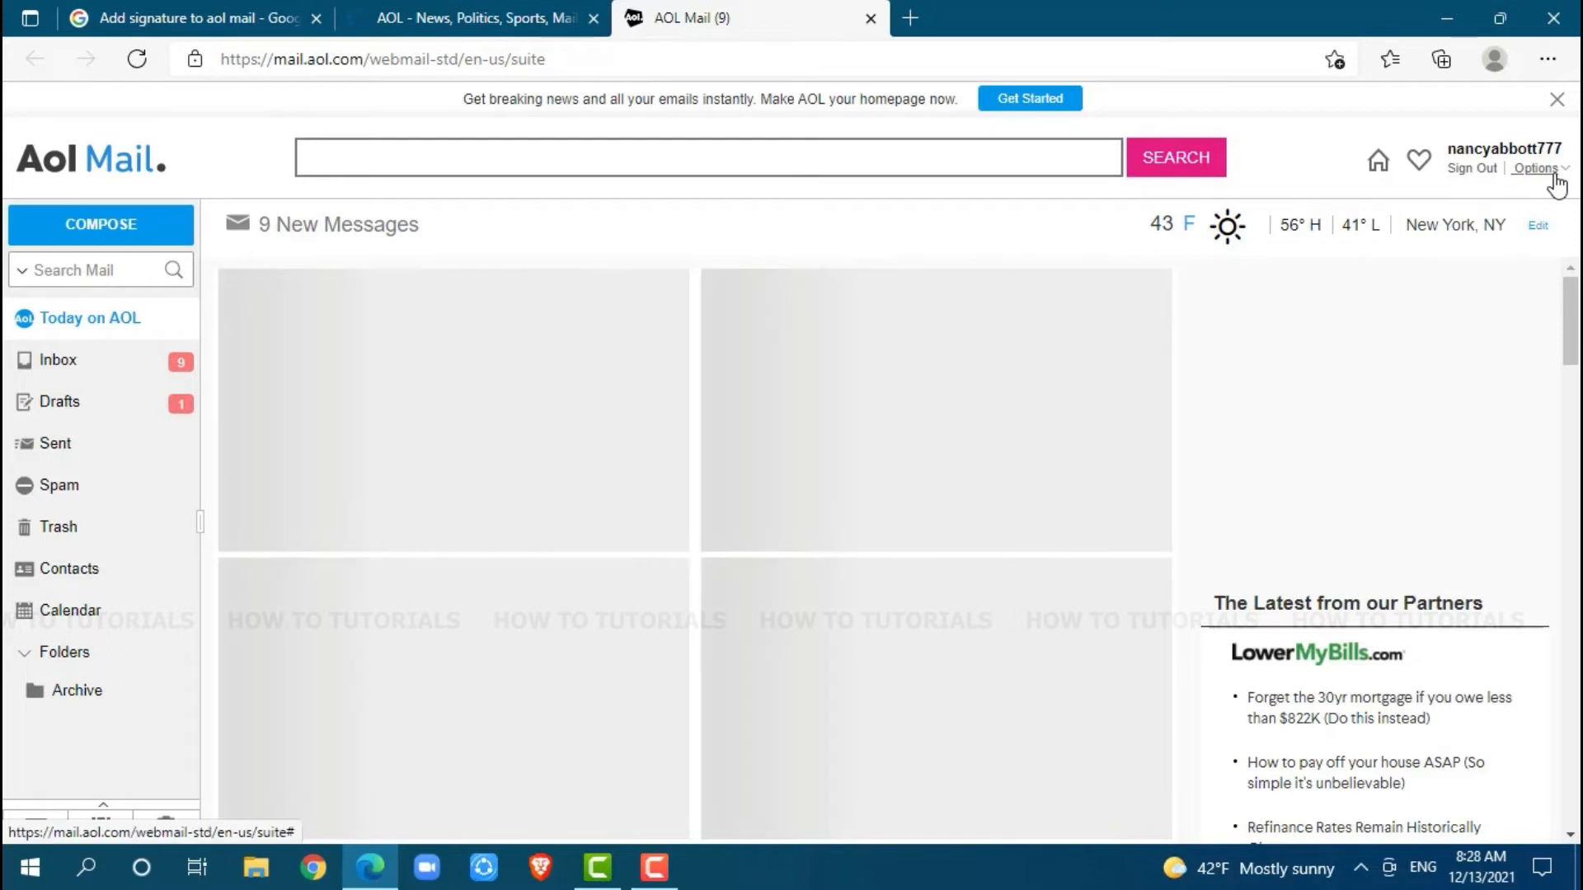
{"action": "left_click", "coordinate": [1535, 169]}
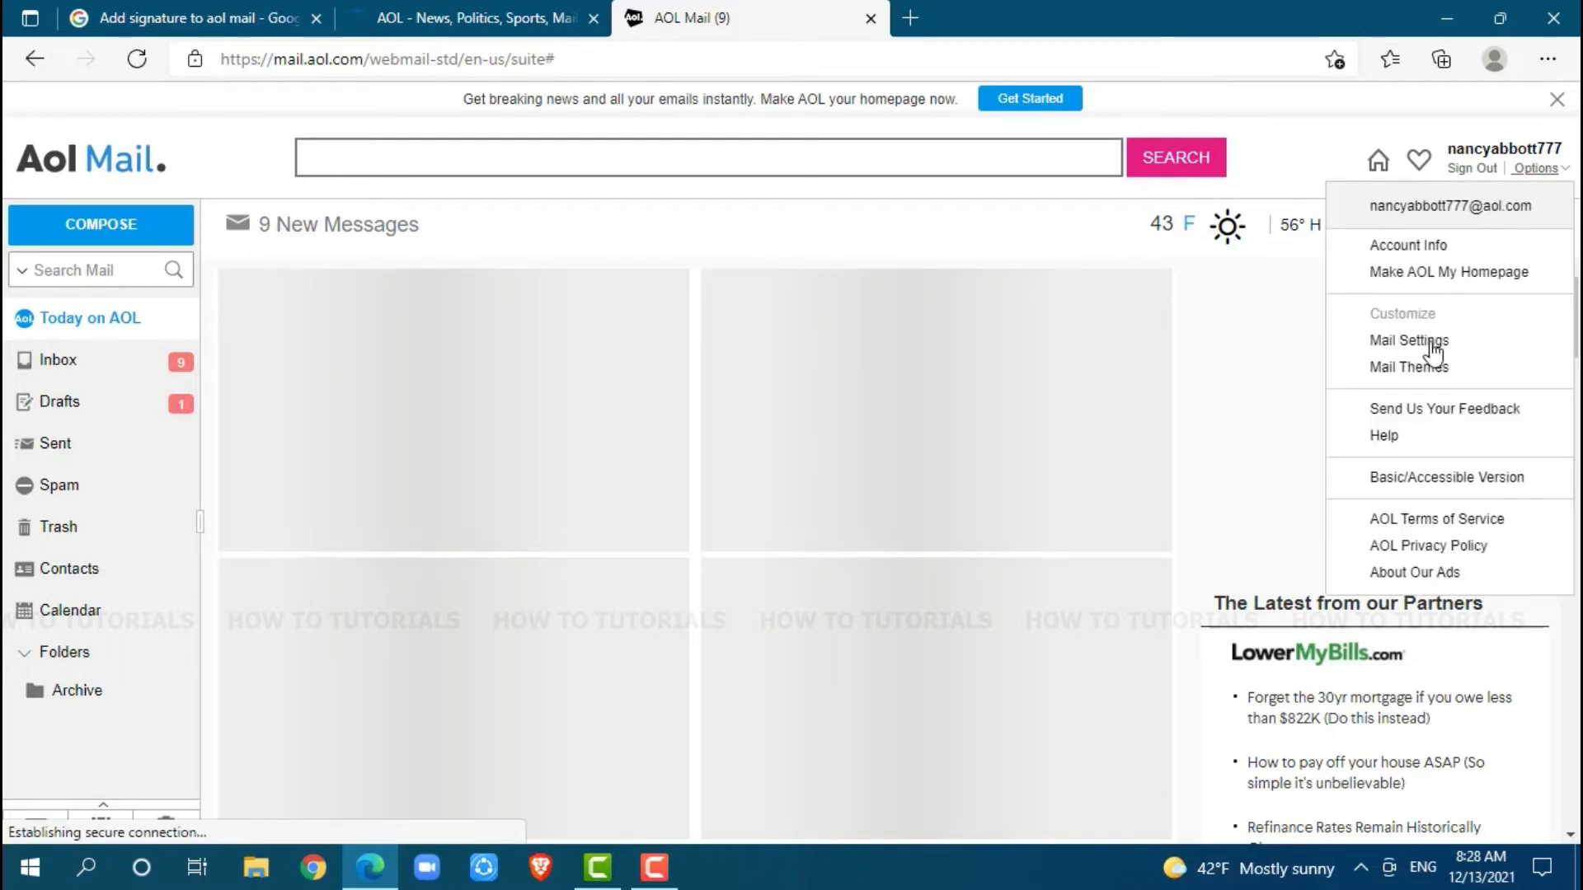
{"action": "left_click", "coordinate": [1409, 339]}
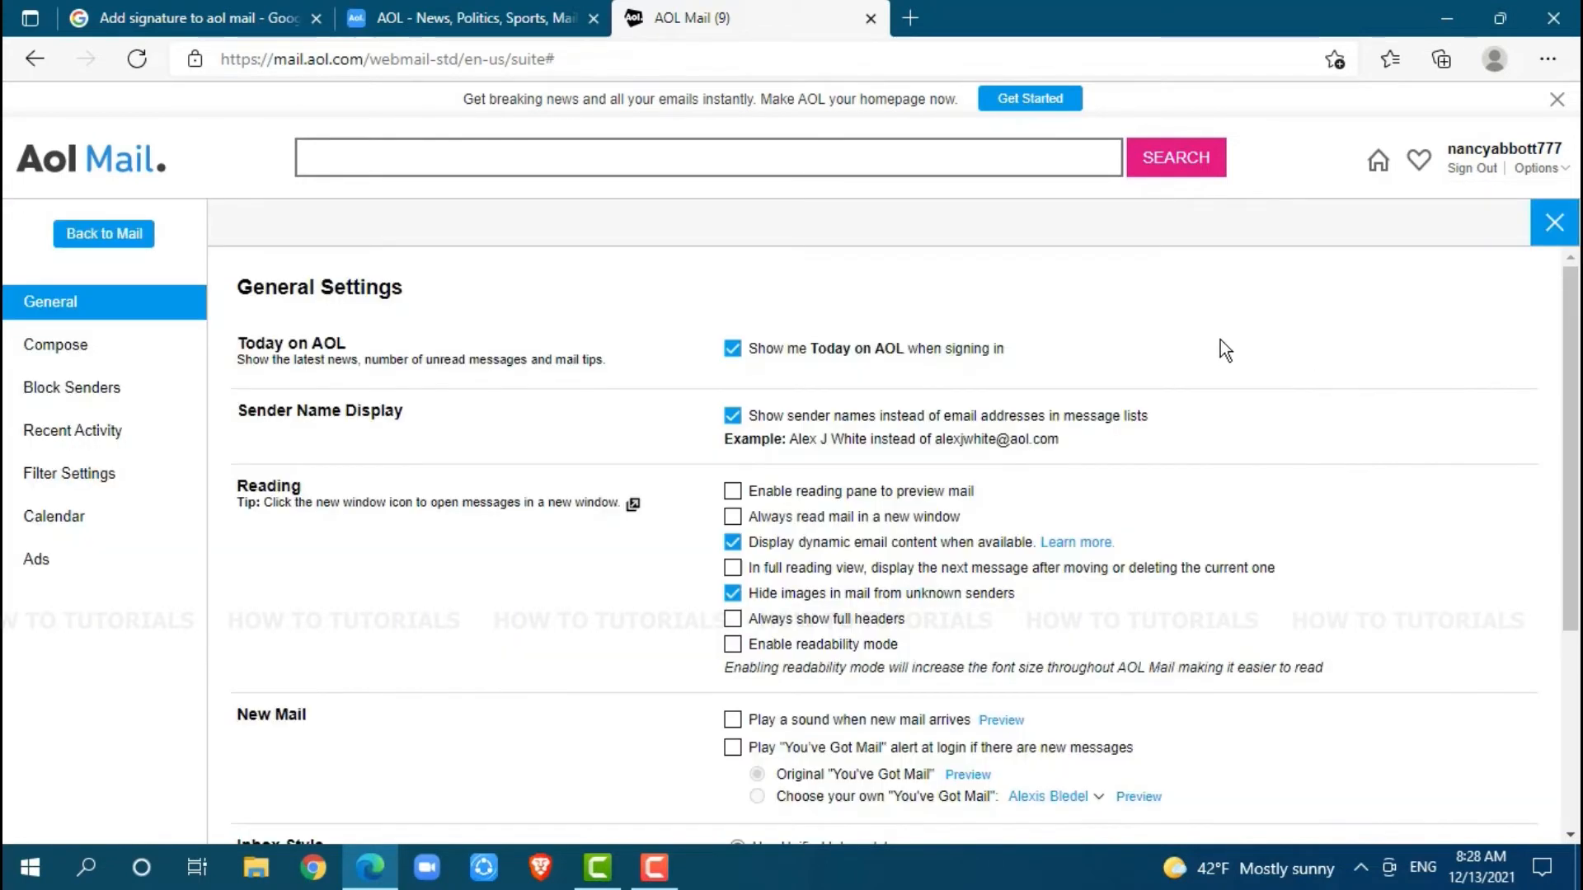
{"action": "mouse_move", "coordinate": [227, 343]}
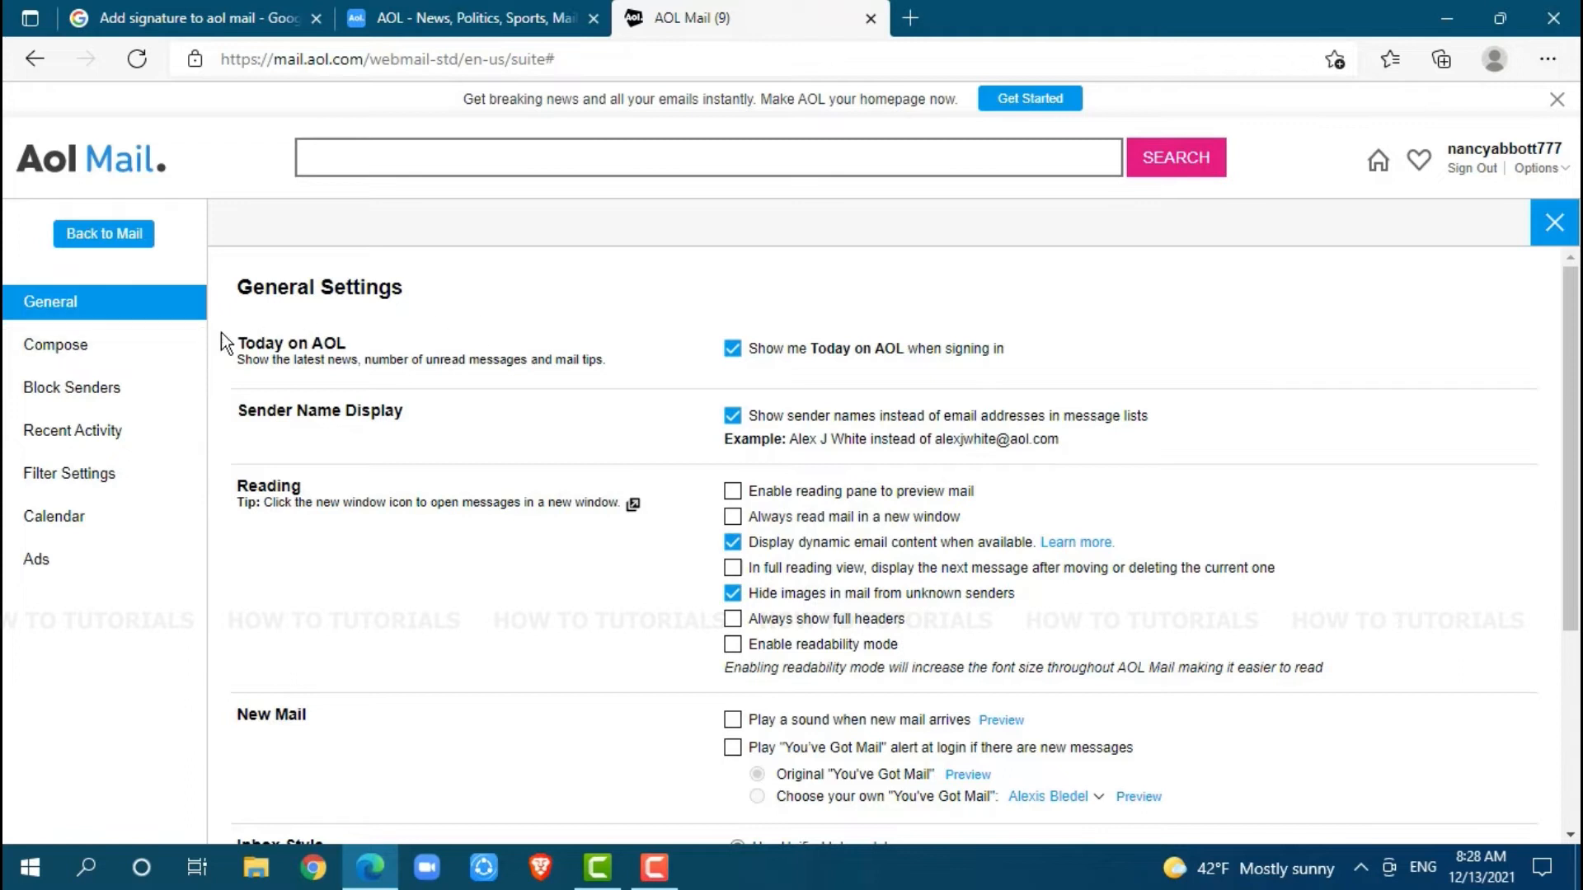
{"action": "mouse_move", "coordinate": [155, 353]}
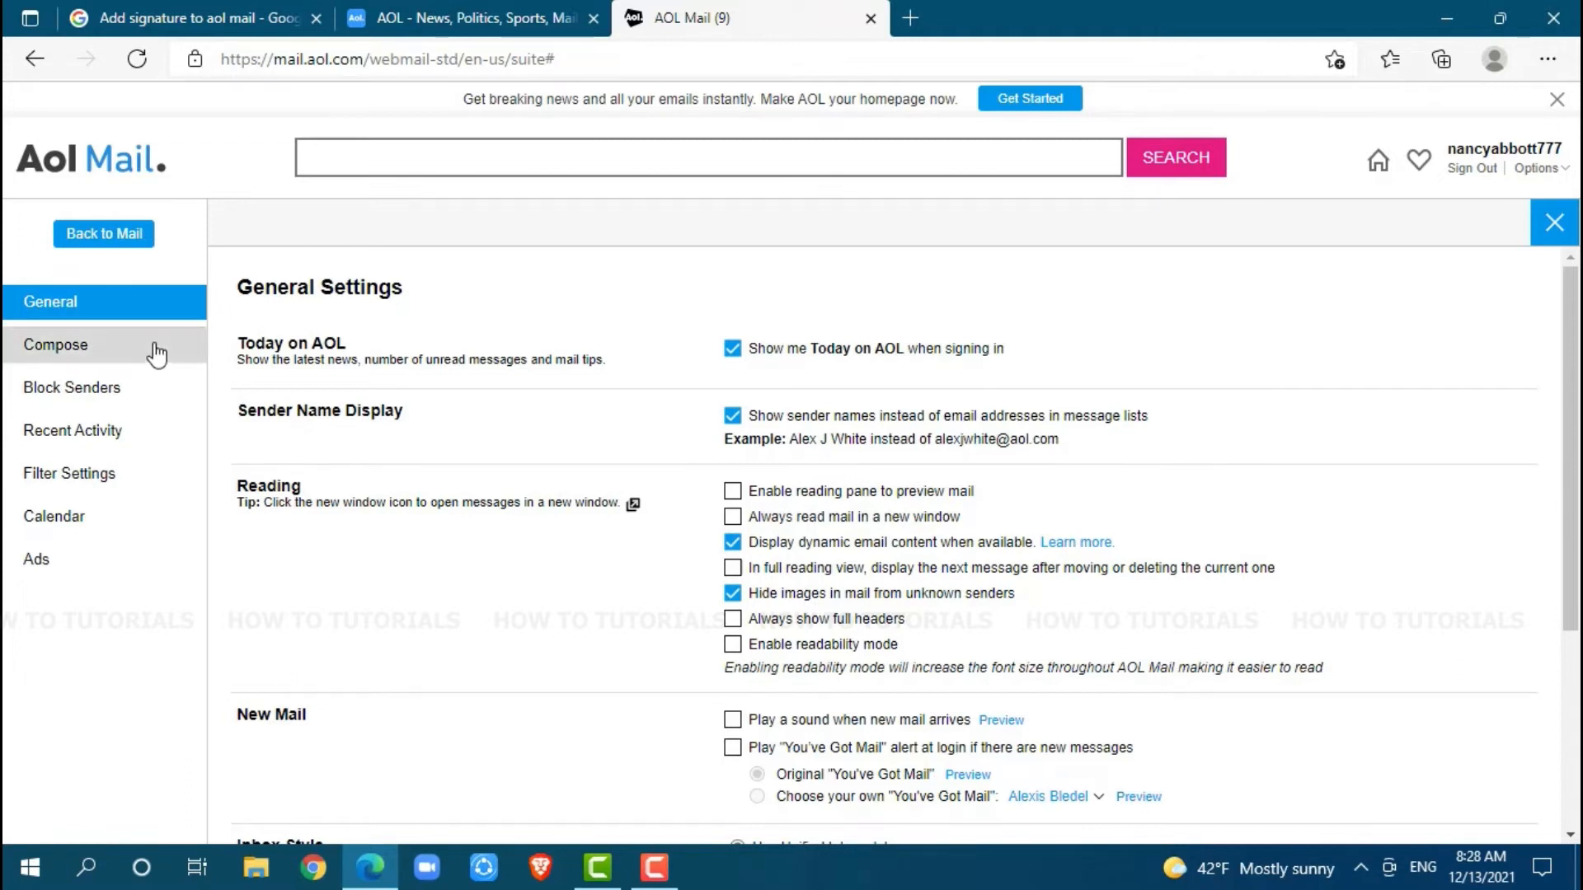
In the Compose settings, set the Signature dropdown to Use signature.
{"action": "left_click", "coordinate": [55, 346]}
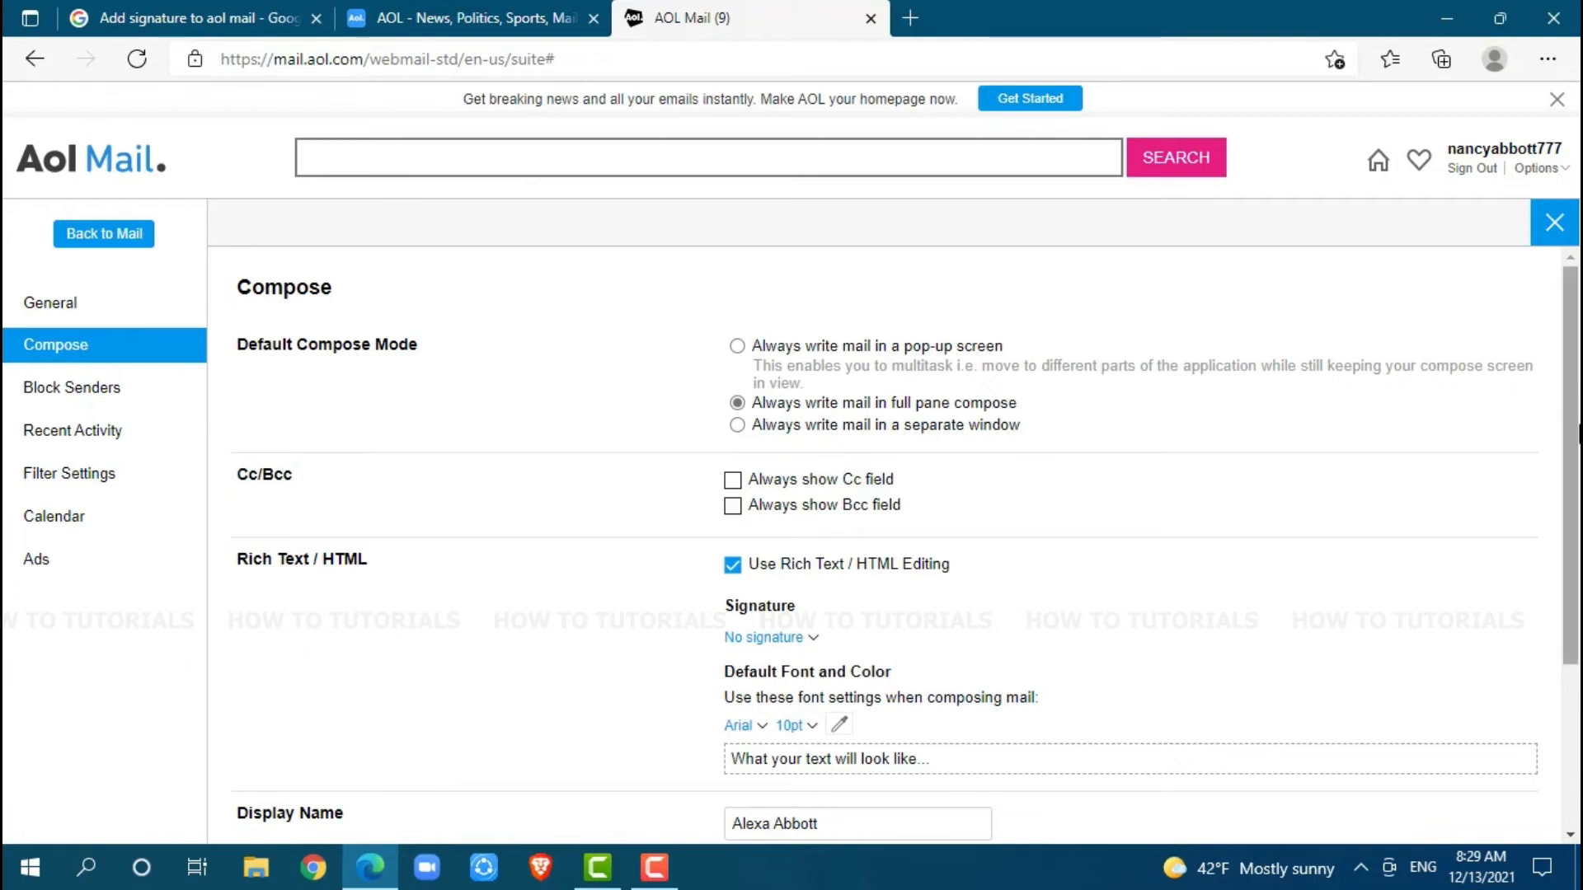
{"action": "mouse_move", "coordinate": [353, 584]}
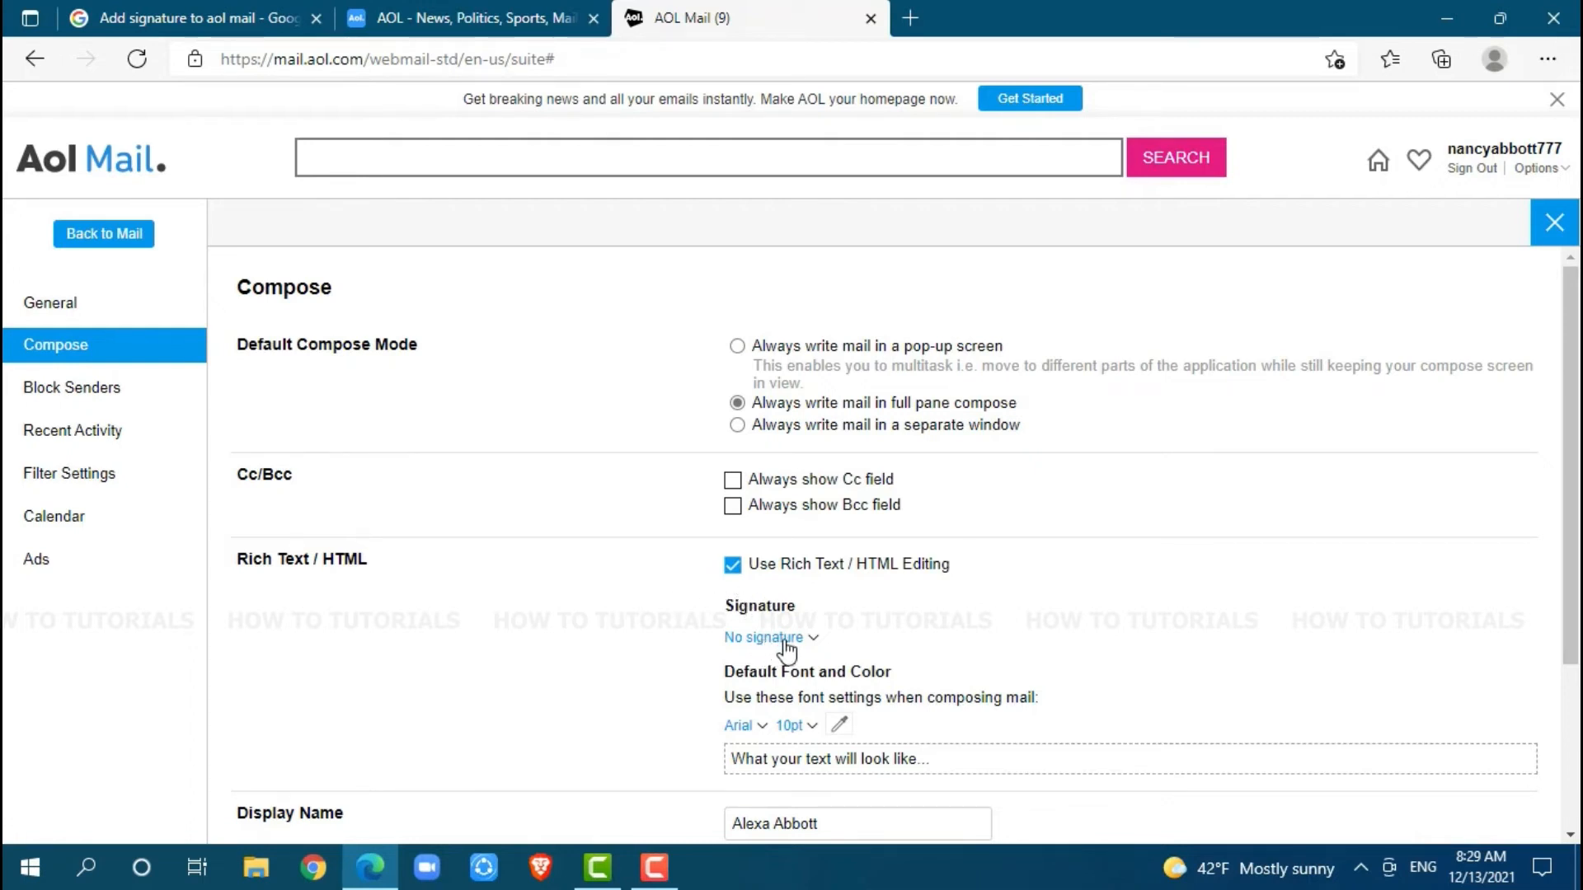
{"action": "left_click", "coordinate": [765, 636]}
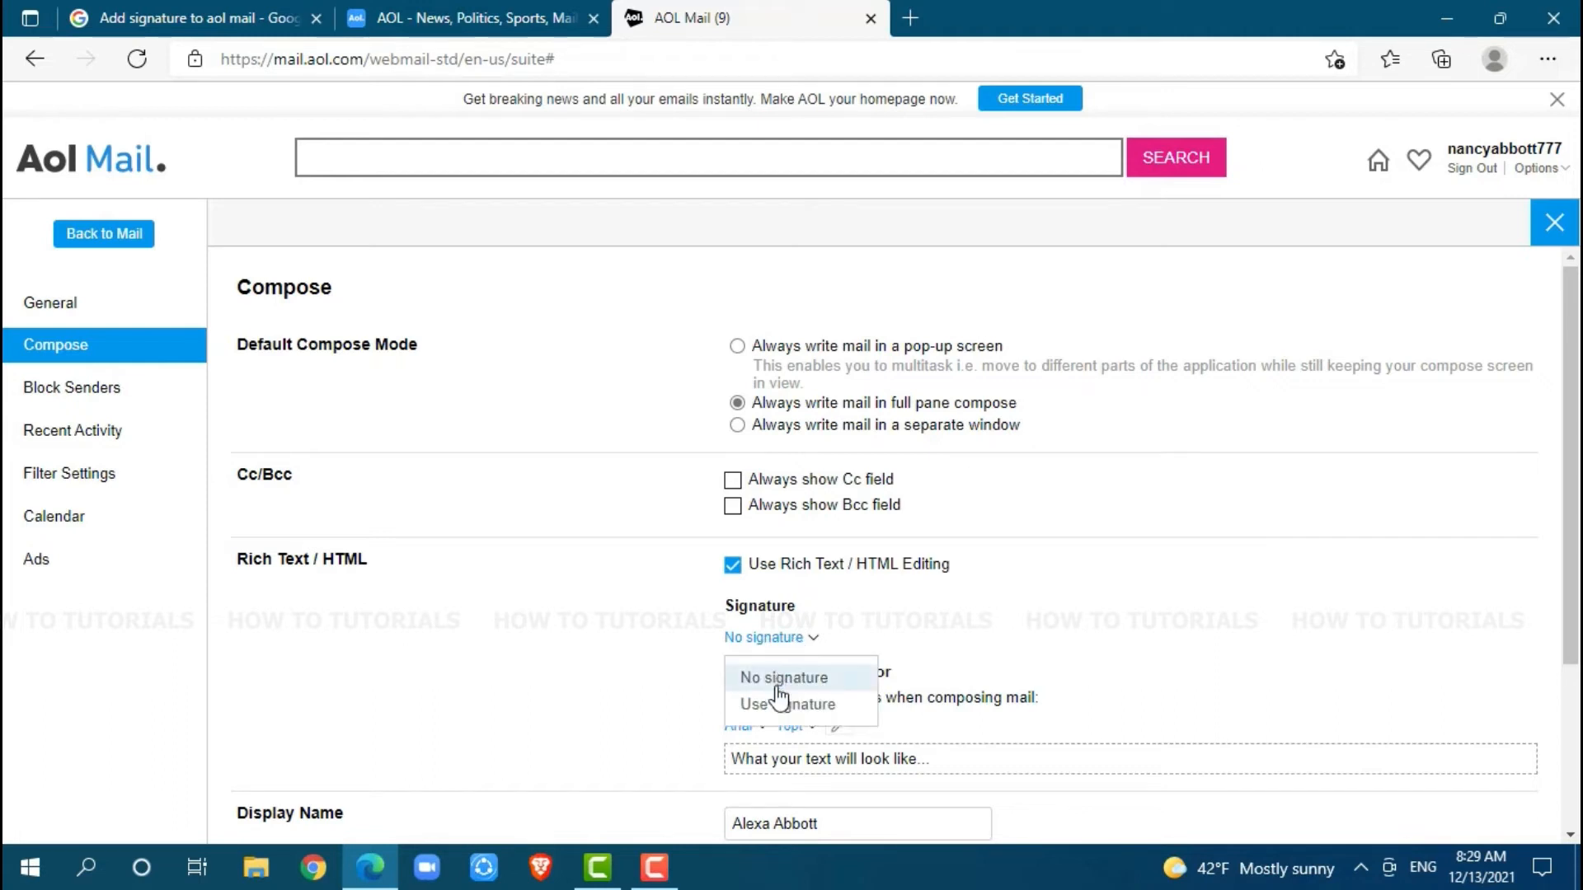
{"action": "left_click", "coordinate": [785, 704]}
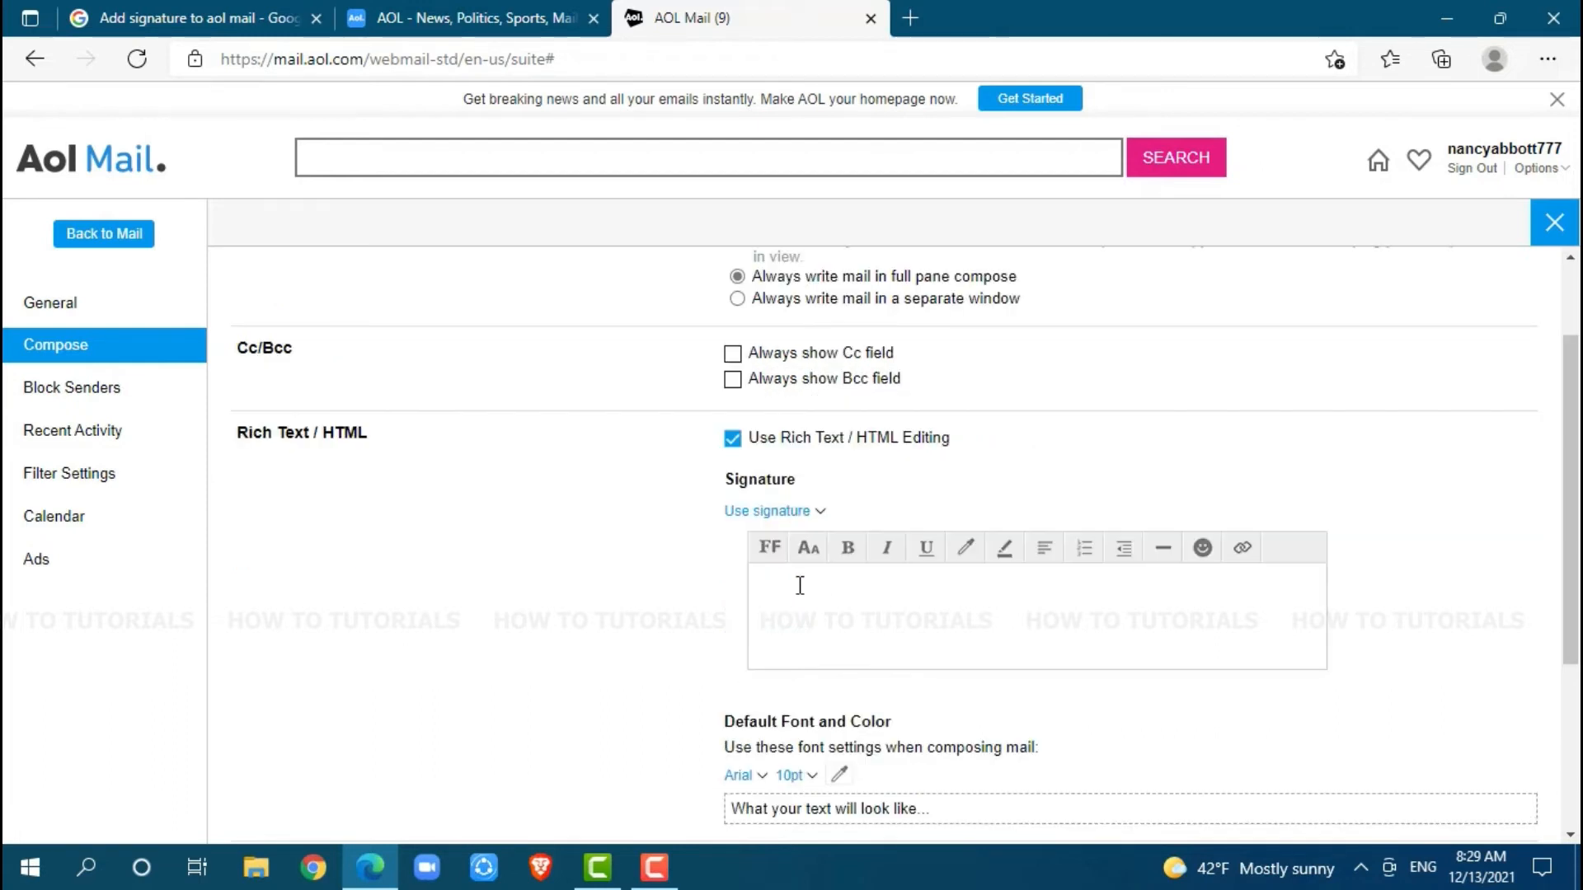
{"action": "mouse_move", "coordinate": [819, 594]}
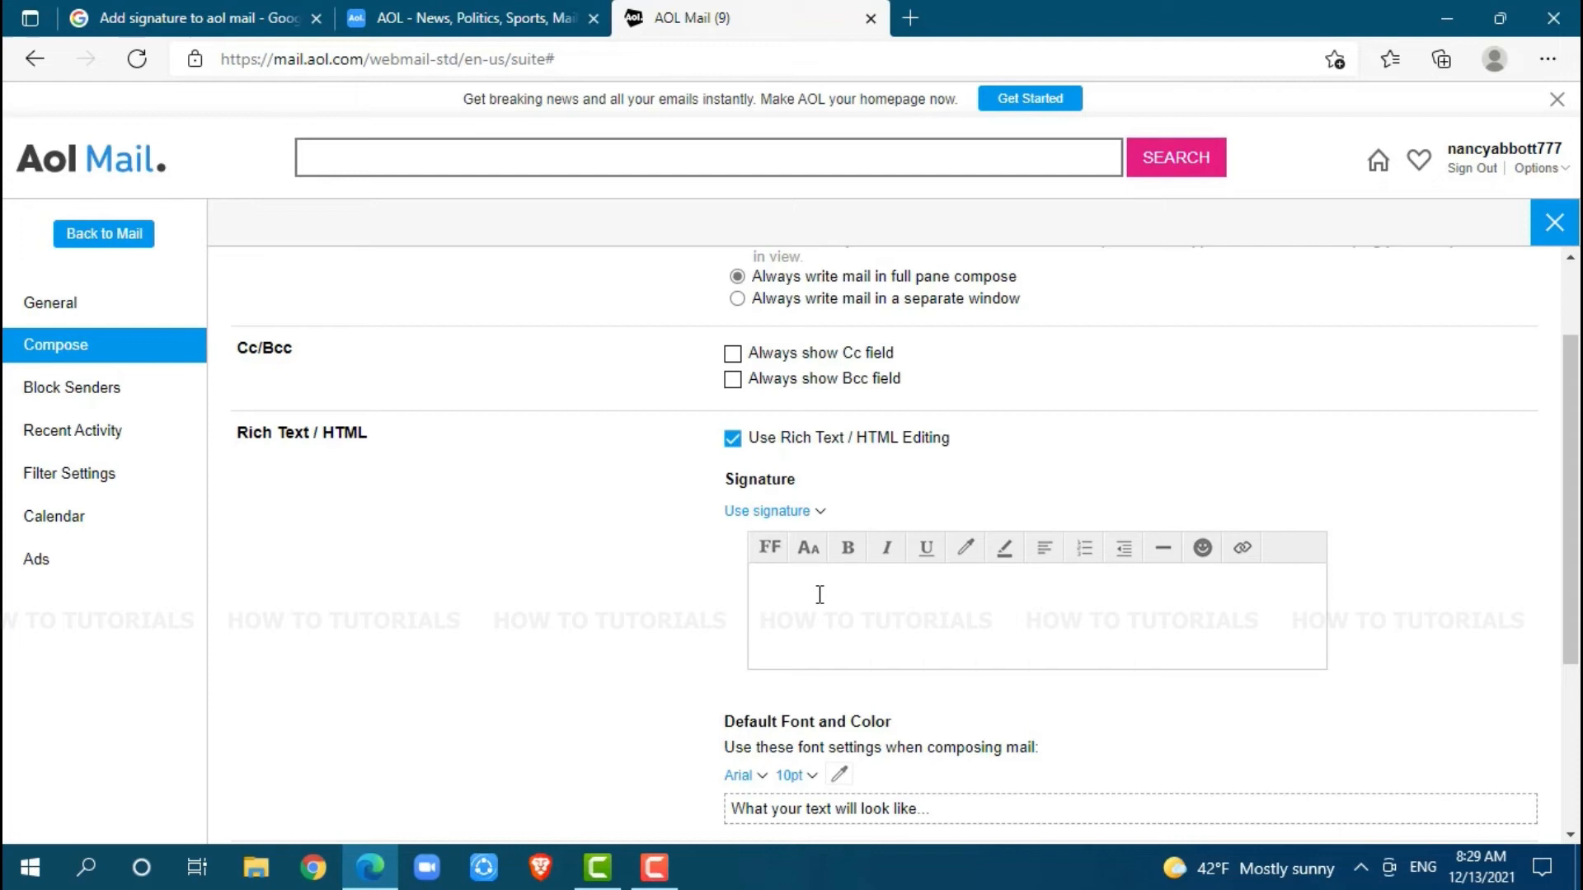
{"action": "mouse_move", "coordinate": [785, 585]}
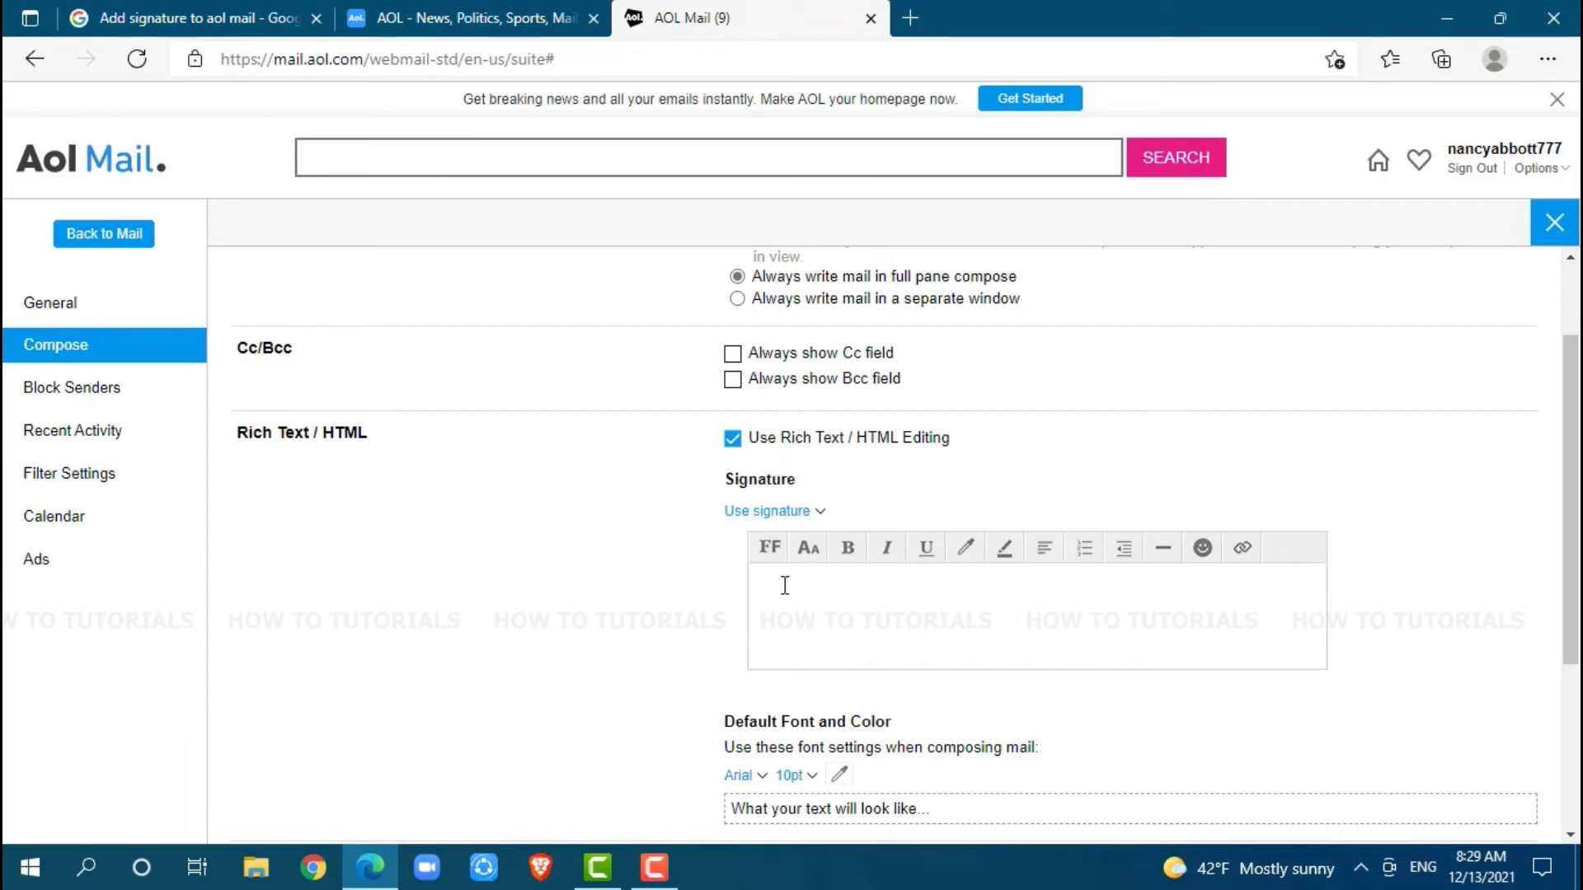
{"action": "mouse_move", "coordinate": [793, 585]}
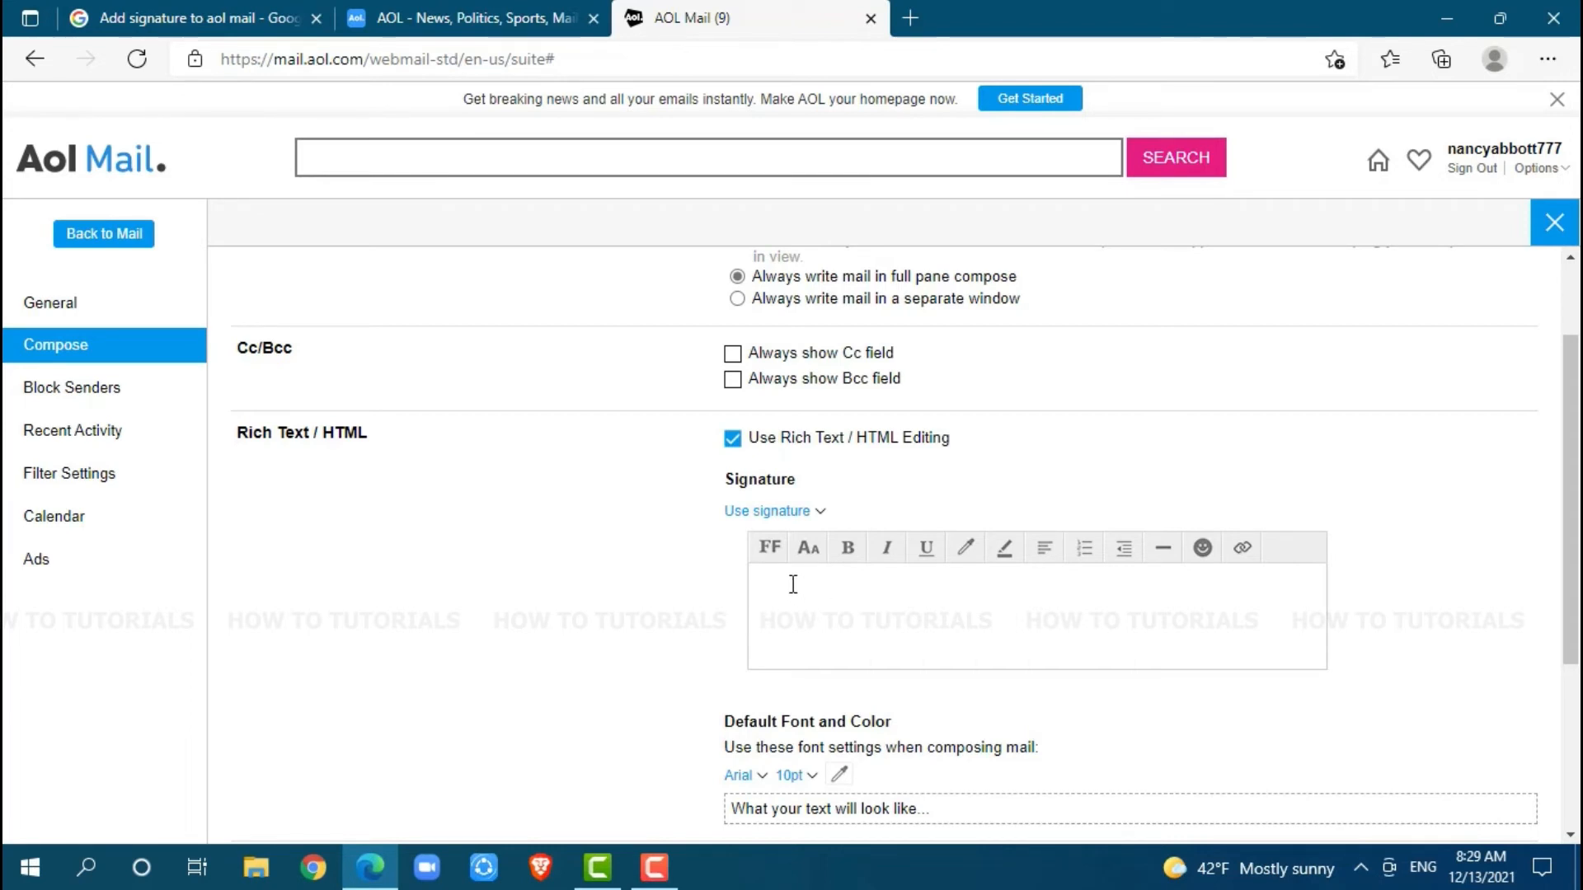
Enter 'Nancy' in bold italic as the signature text.
{"action": "type", "text": "Nancy"}
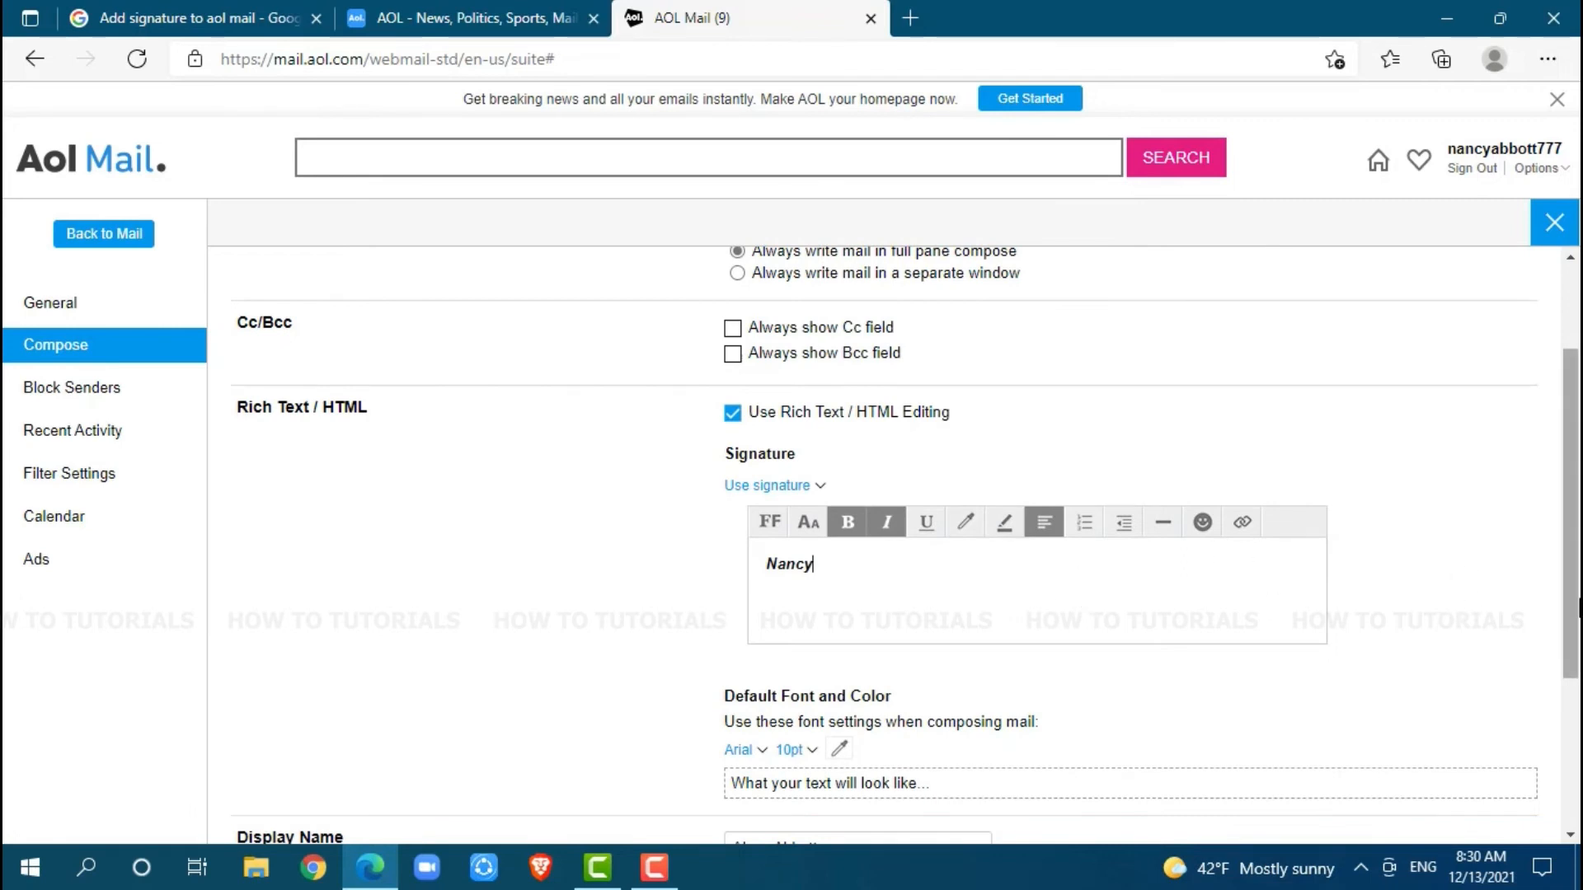
{"action": "scroll", "scroll_direction": "down", "scroll_amount": 3}
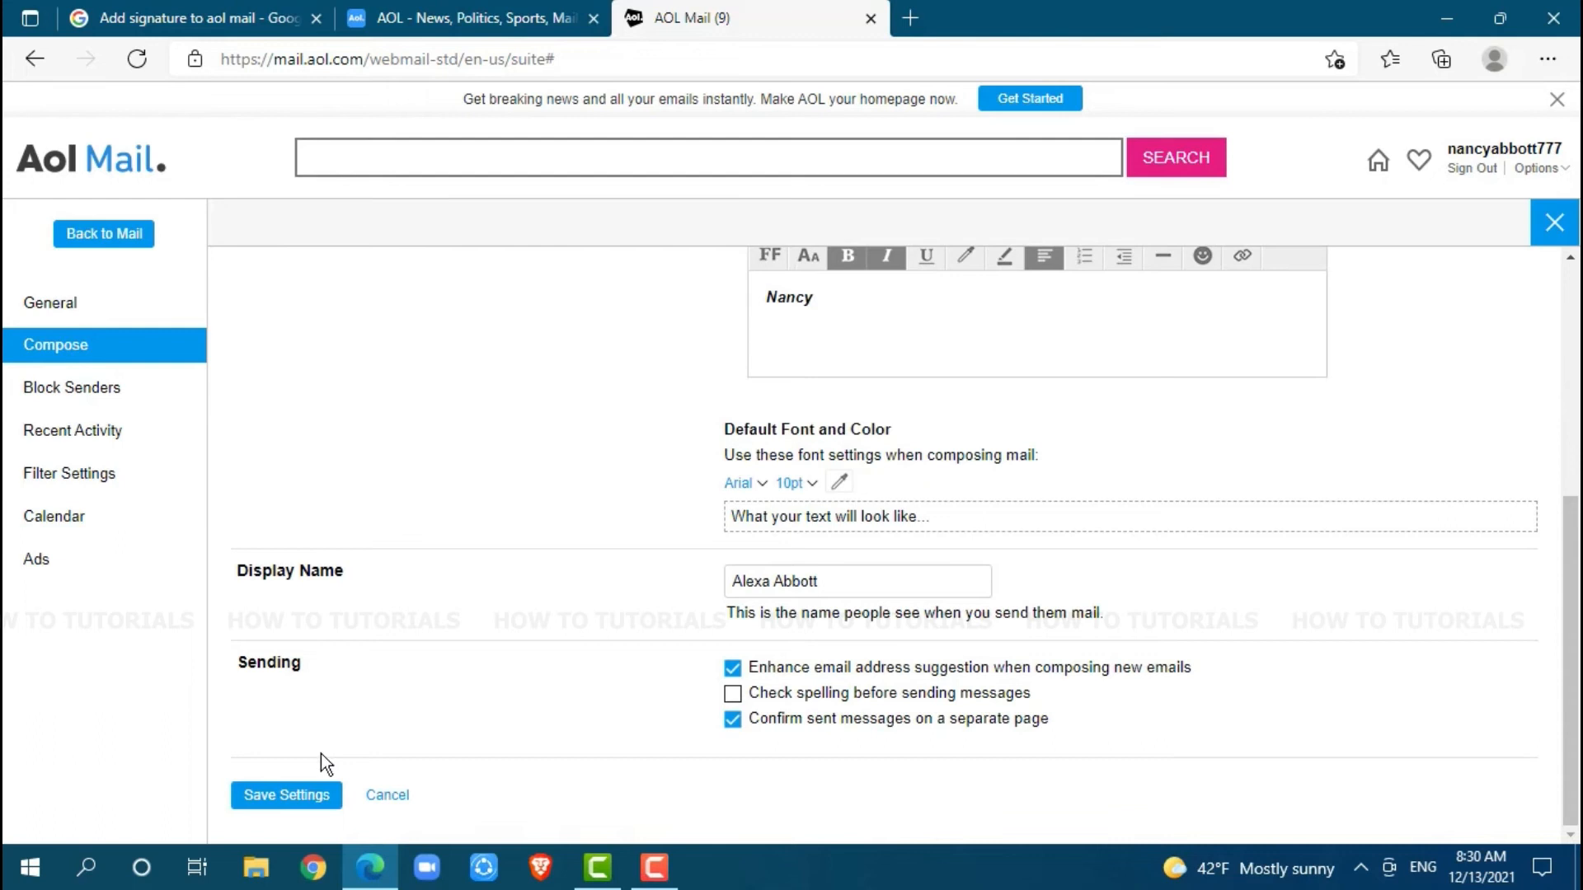
{"action": "mouse_move", "coordinate": [416, 755]}
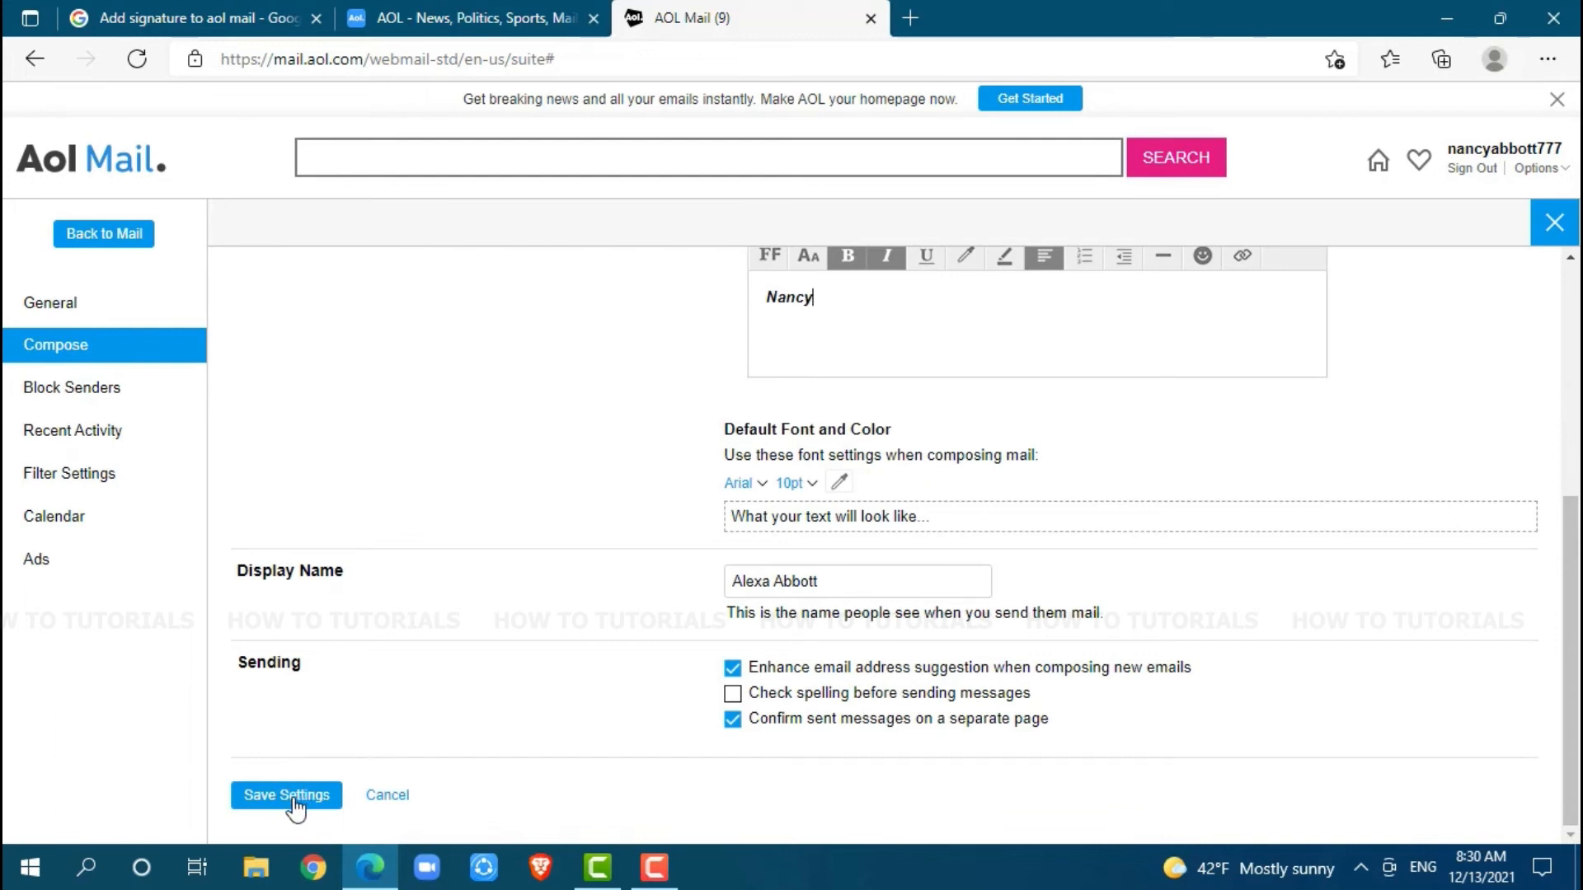
Save the settings, return to the mailbox and start a new message showing the Nancy signature.
{"action": "left_click", "coordinate": [285, 797]}
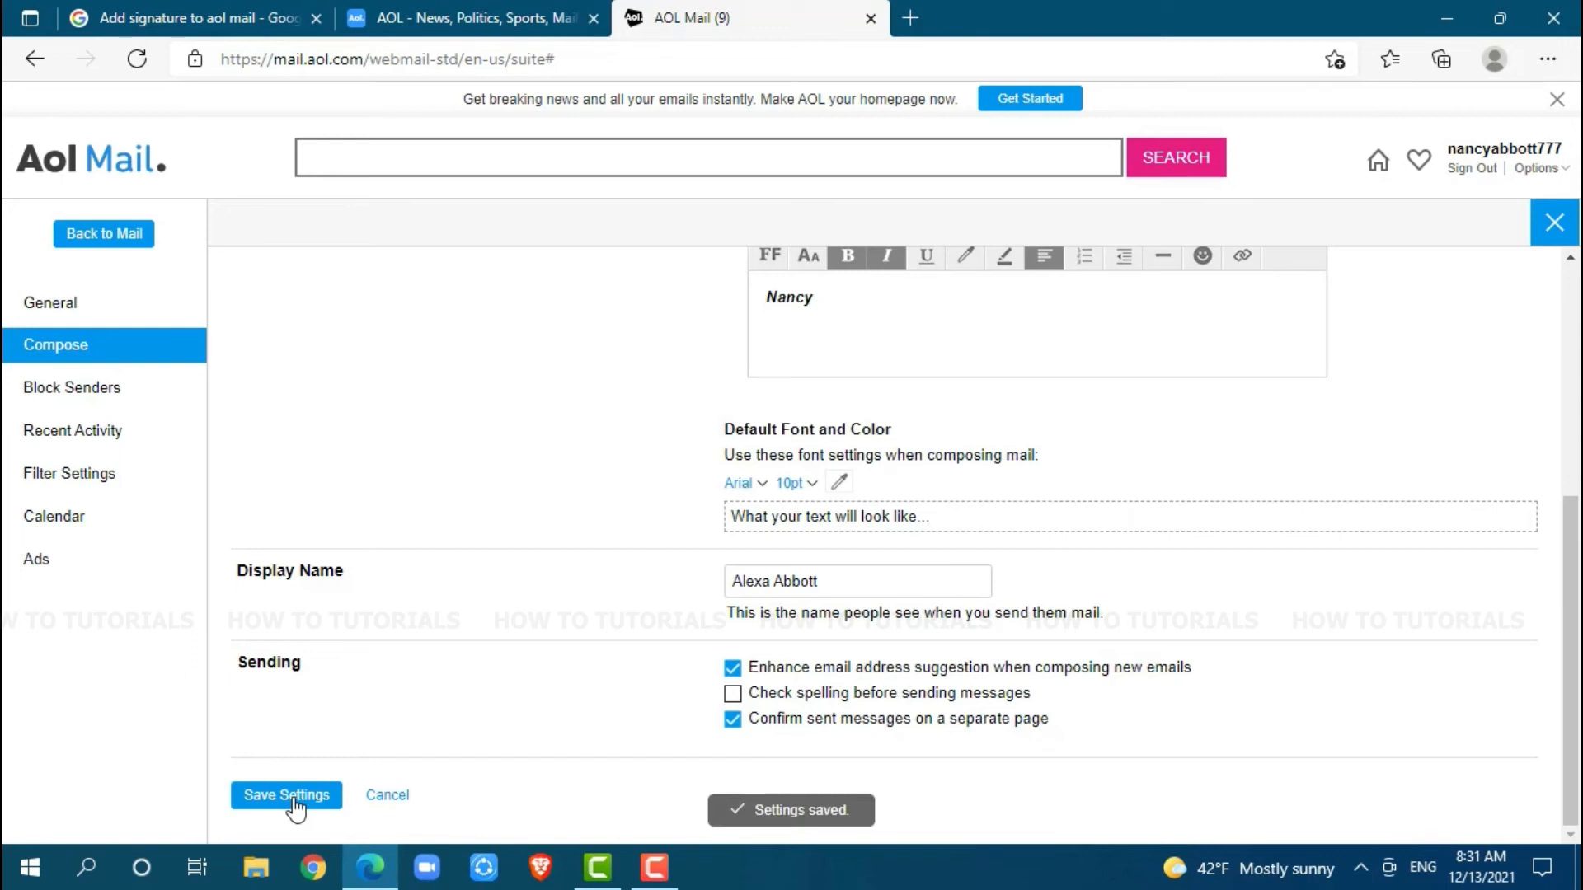
{"action": "mouse_move", "coordinate": [755, 557]}
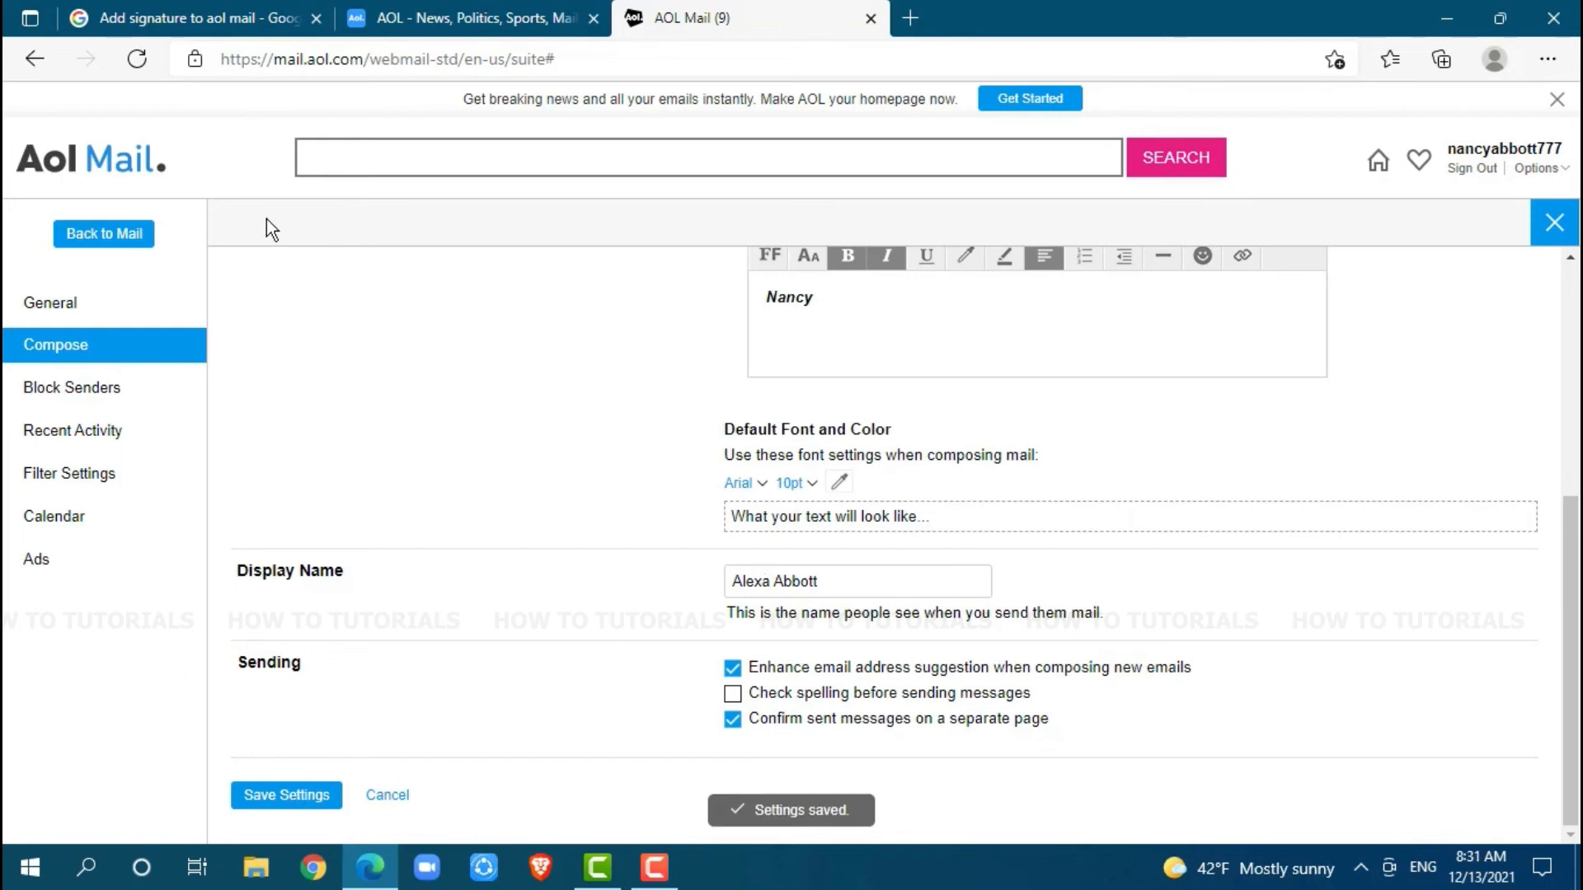
{"action": "left_click", "coordinate": [1555, 222]}
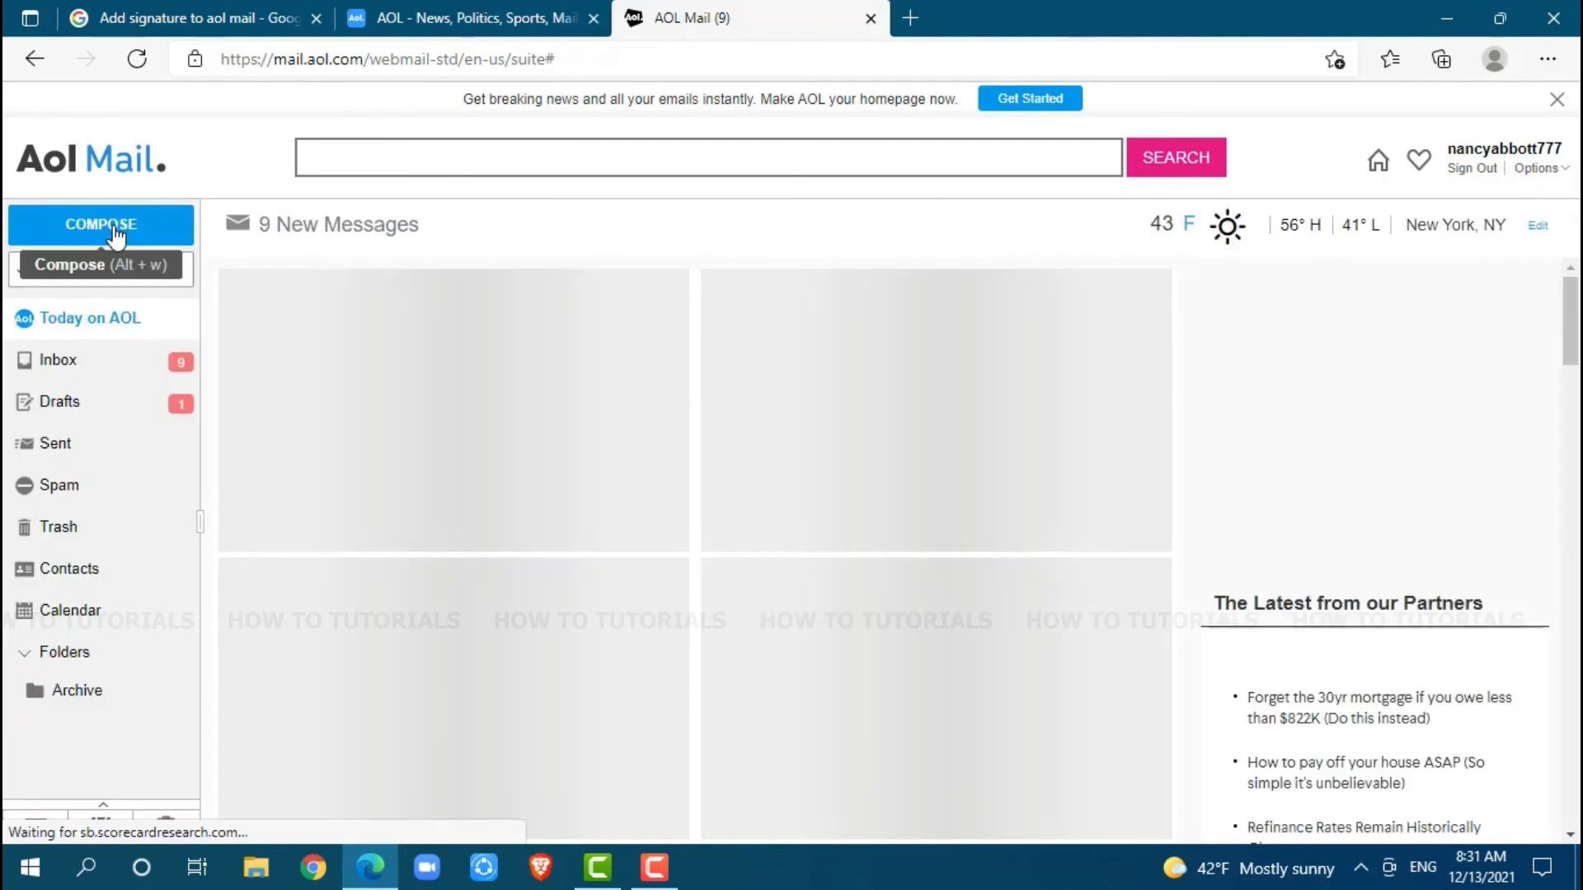
{"action": "left_click", "coordinate": [100, 224]}
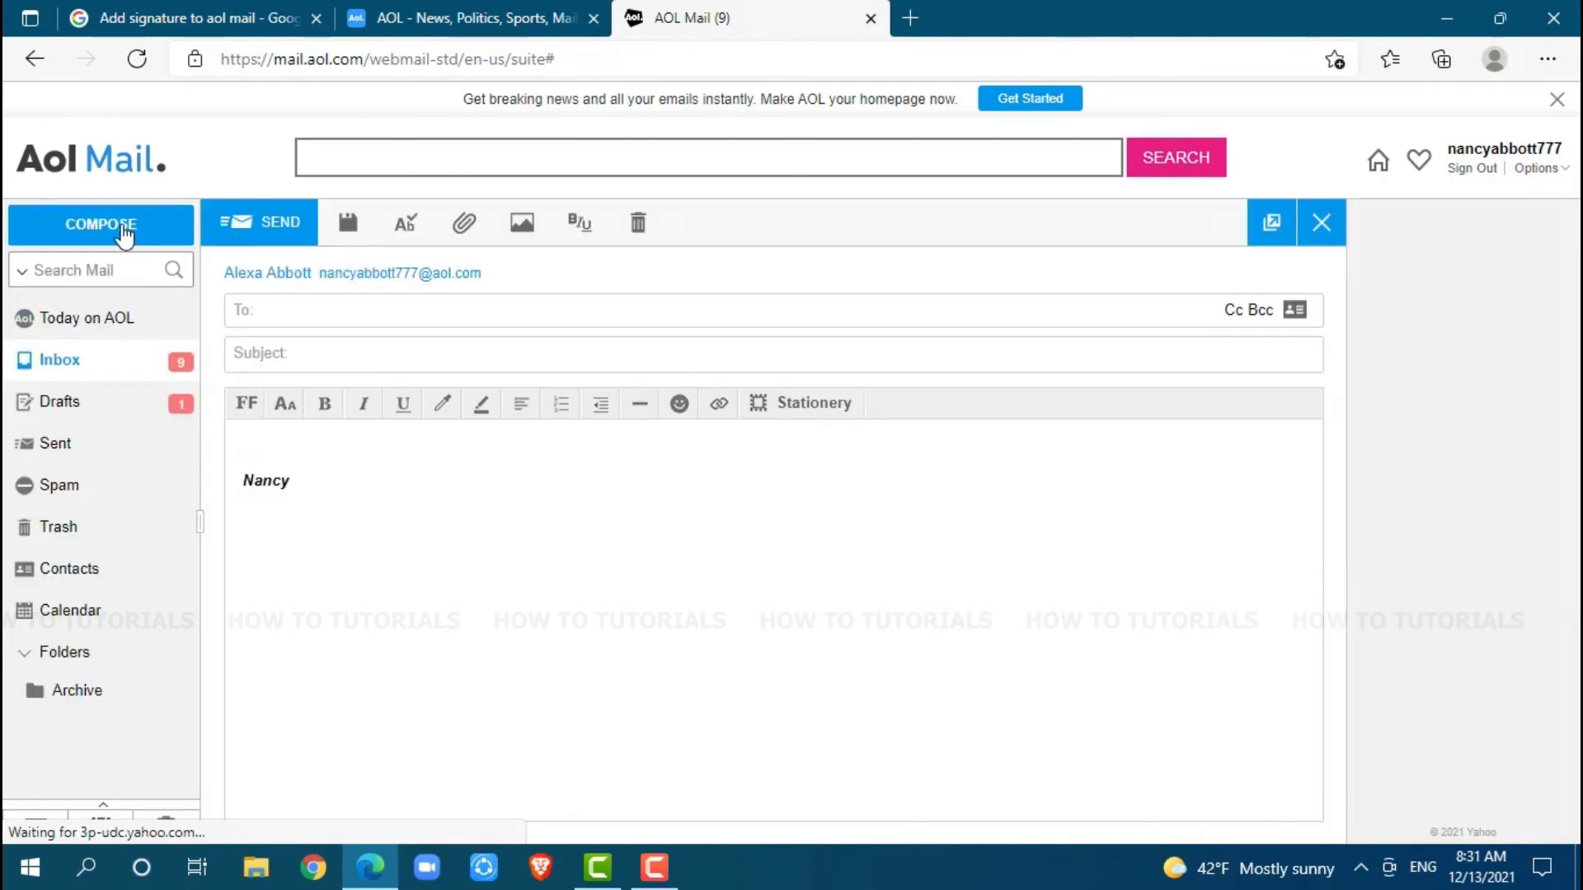